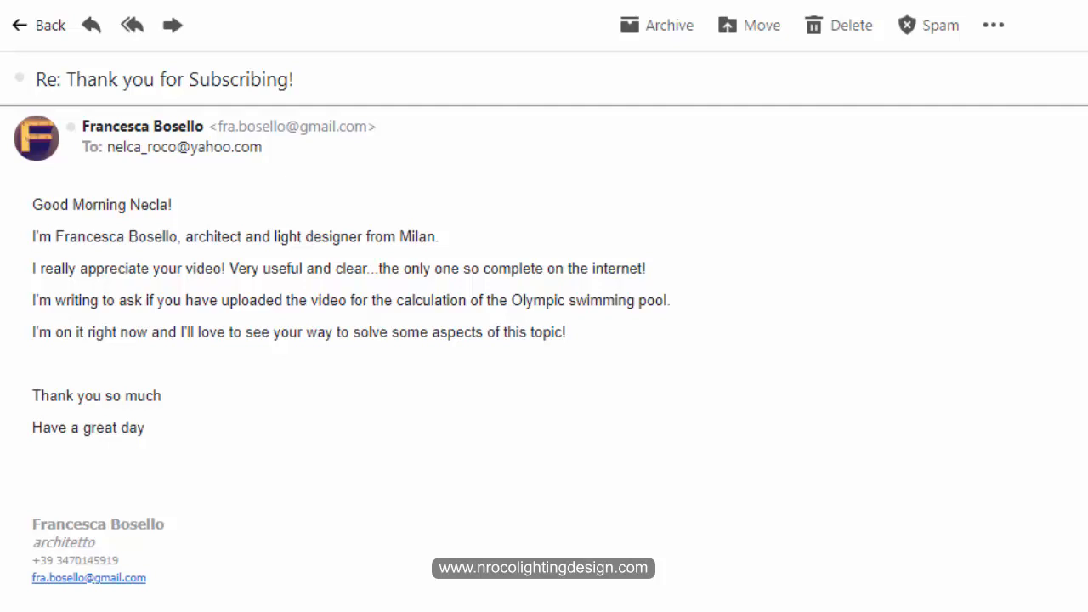
mouse_move(726, 473)
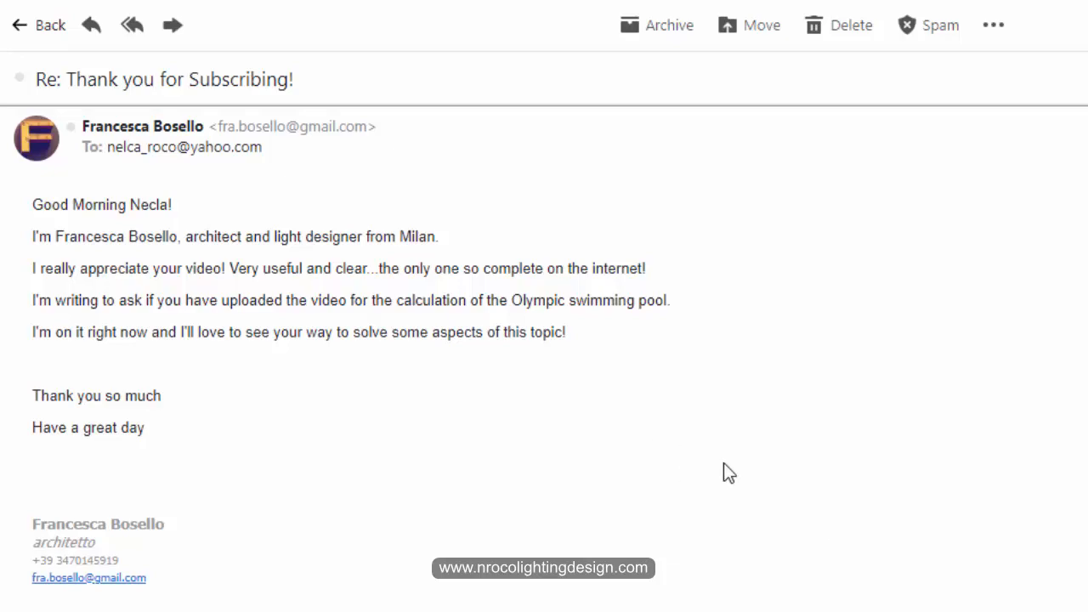
mouse_move(136, 19)
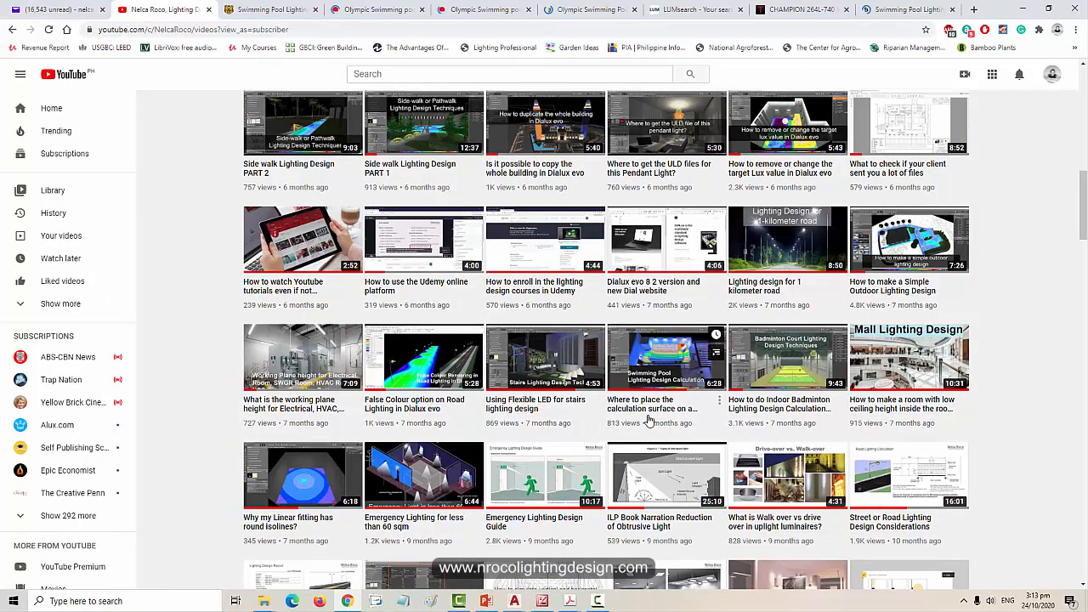
mouse_move(682, 372)
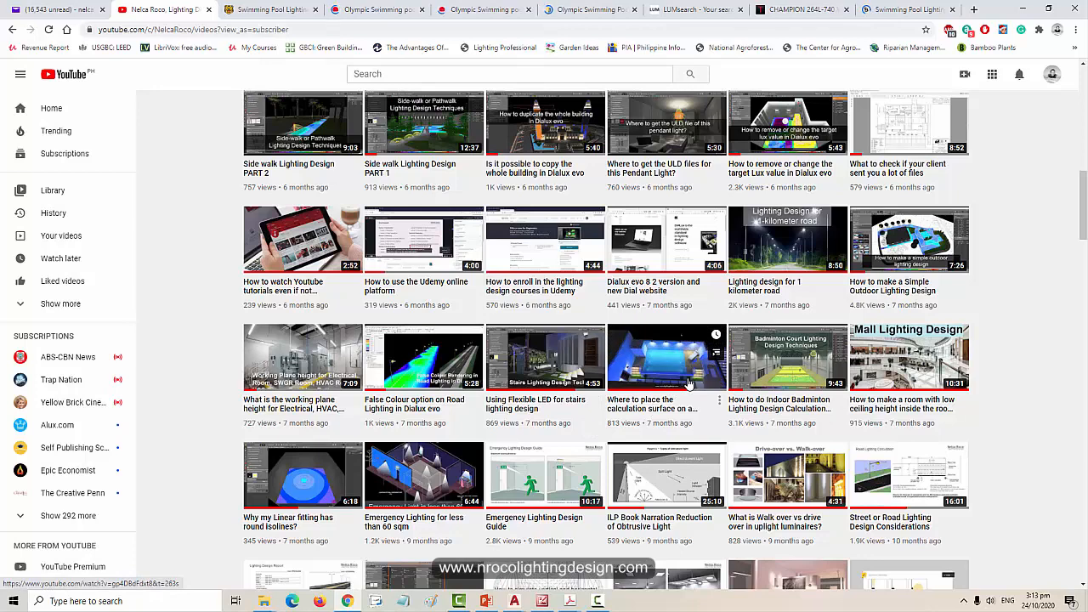
mouse_move(688, 382)
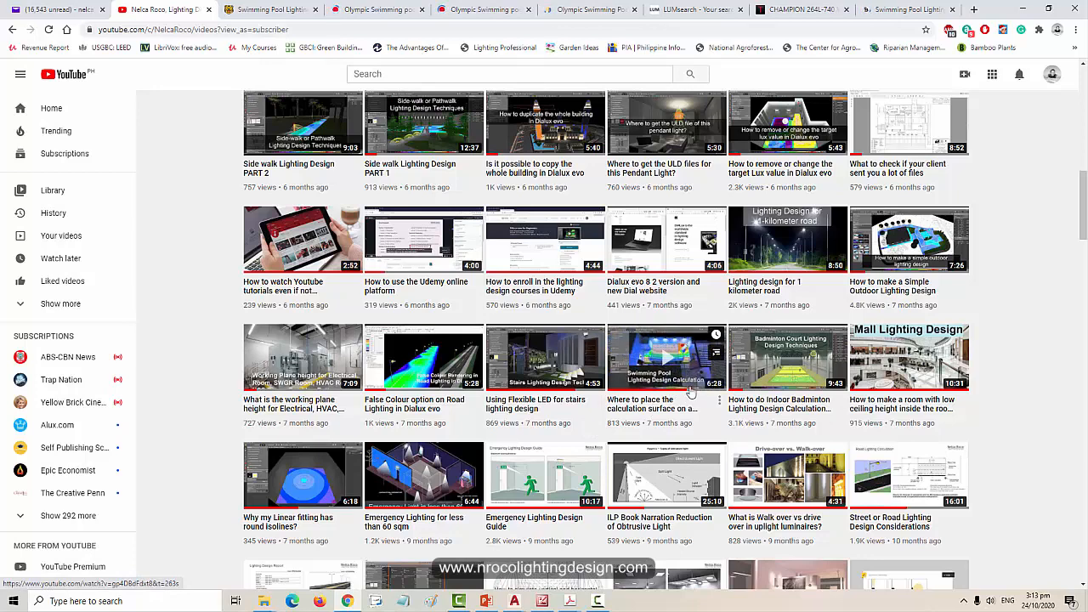
Scroll through the video list, then return to the subscriber's Olympic swimming pool calculation email
scroll(down, 3)
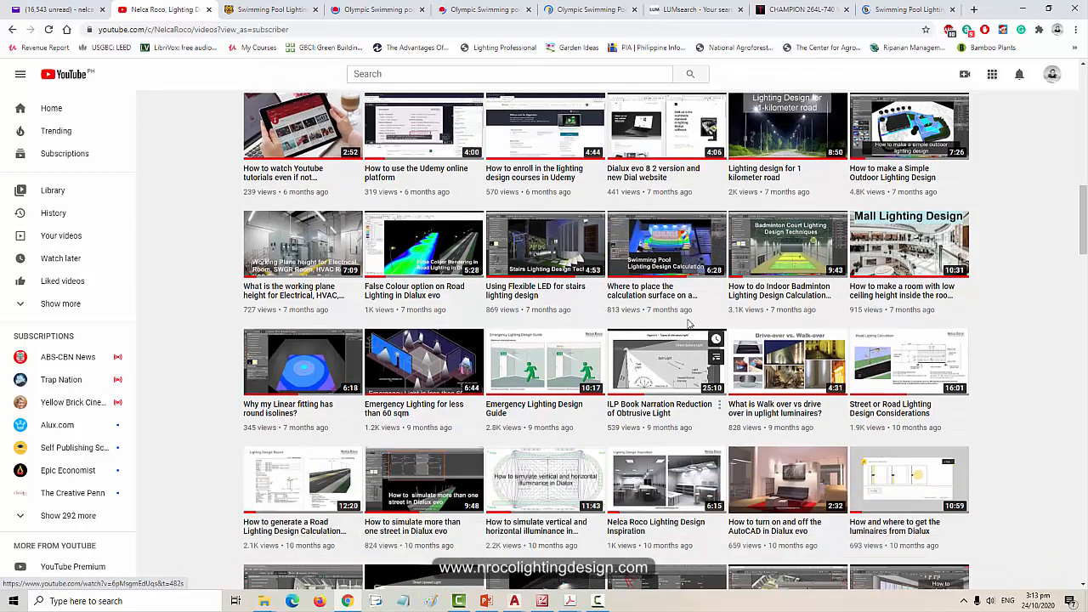
scroll(down, 3)
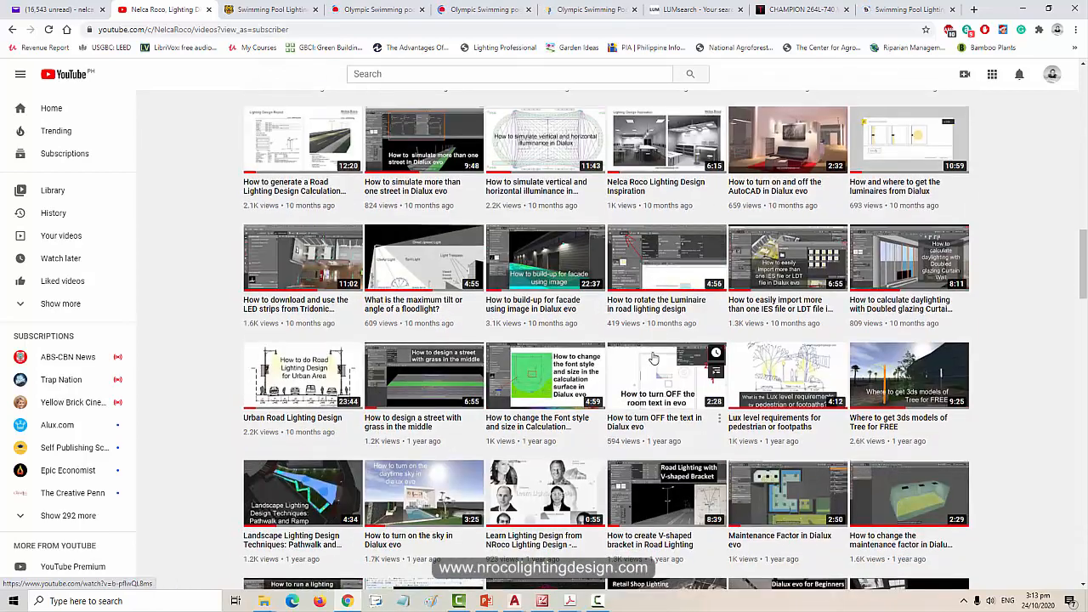
scroll(down, 3)
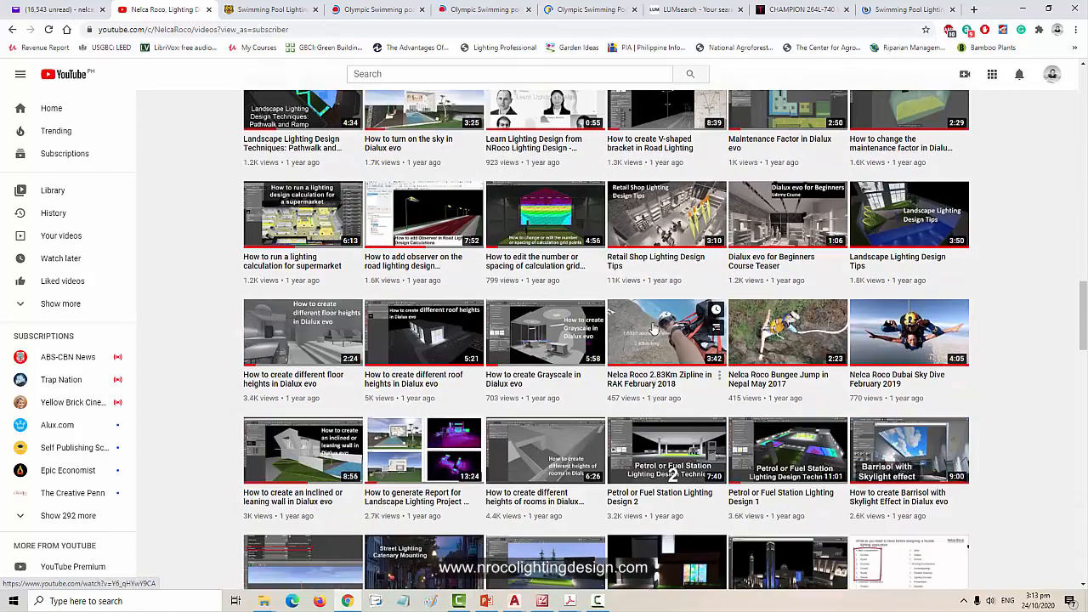
scroll(down, 3)
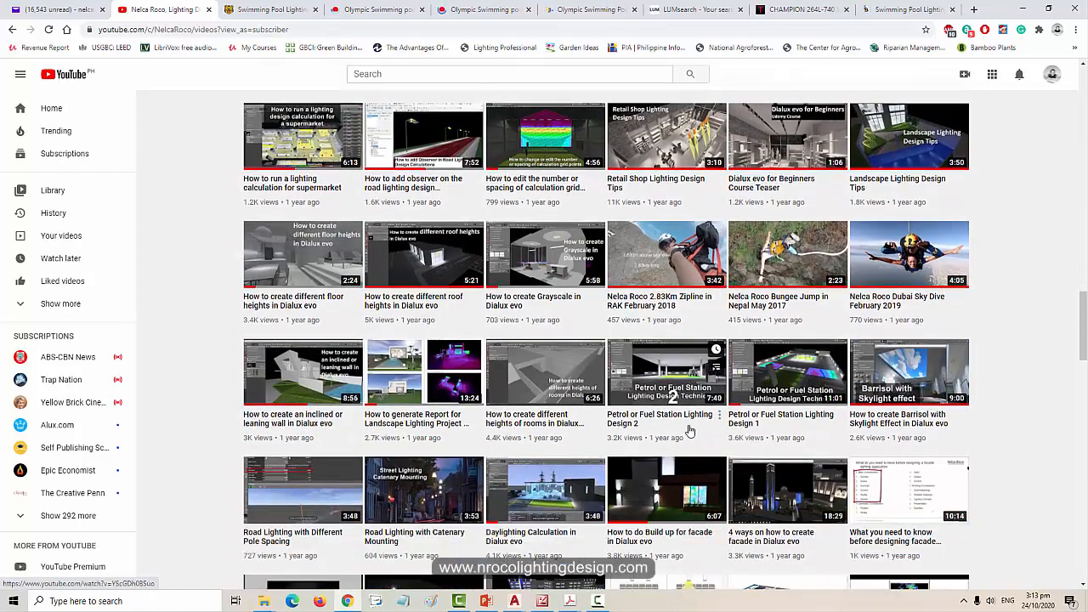
scroll(down, 3)
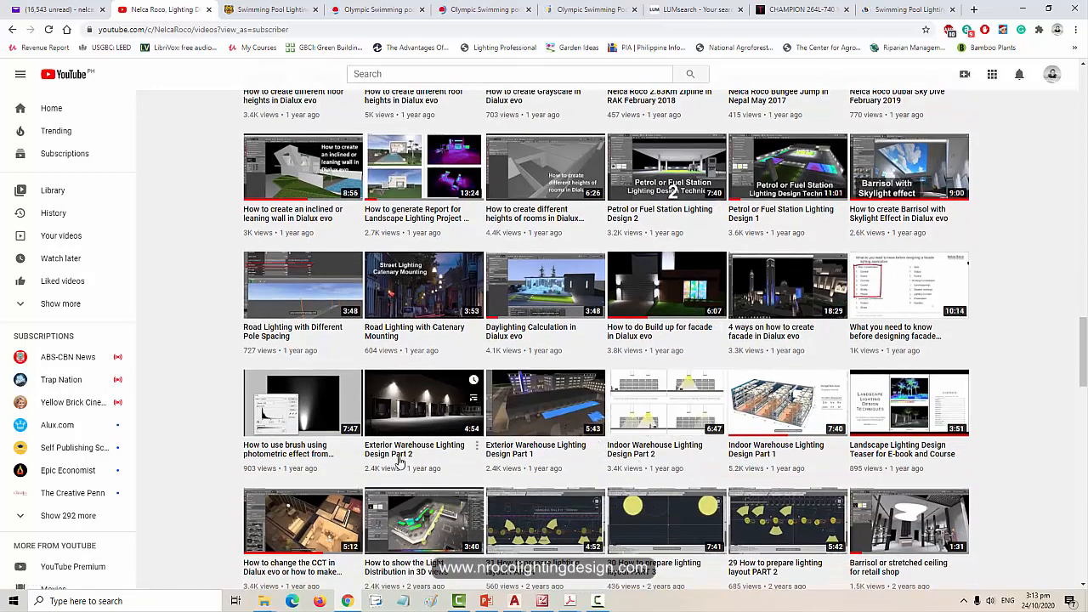
mouse_move(717, 450)
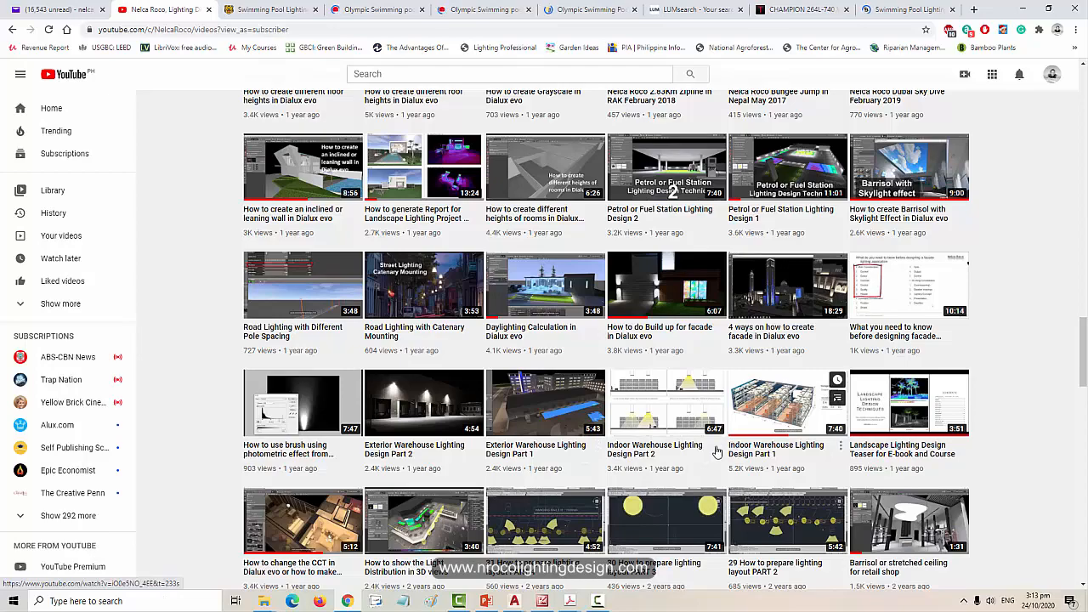
scroll(up, 3)
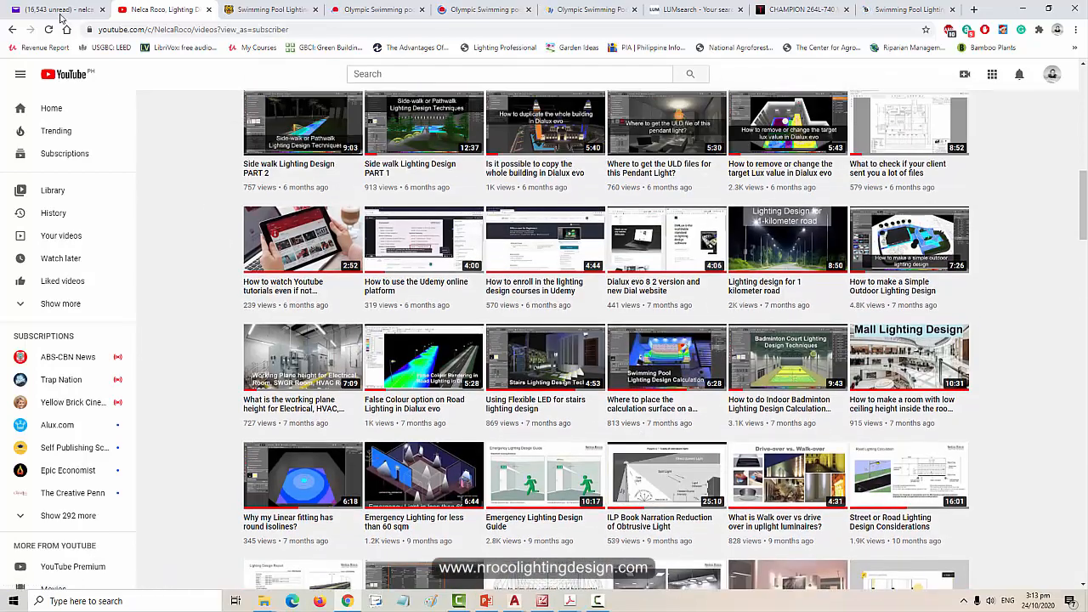
click(162, 11)
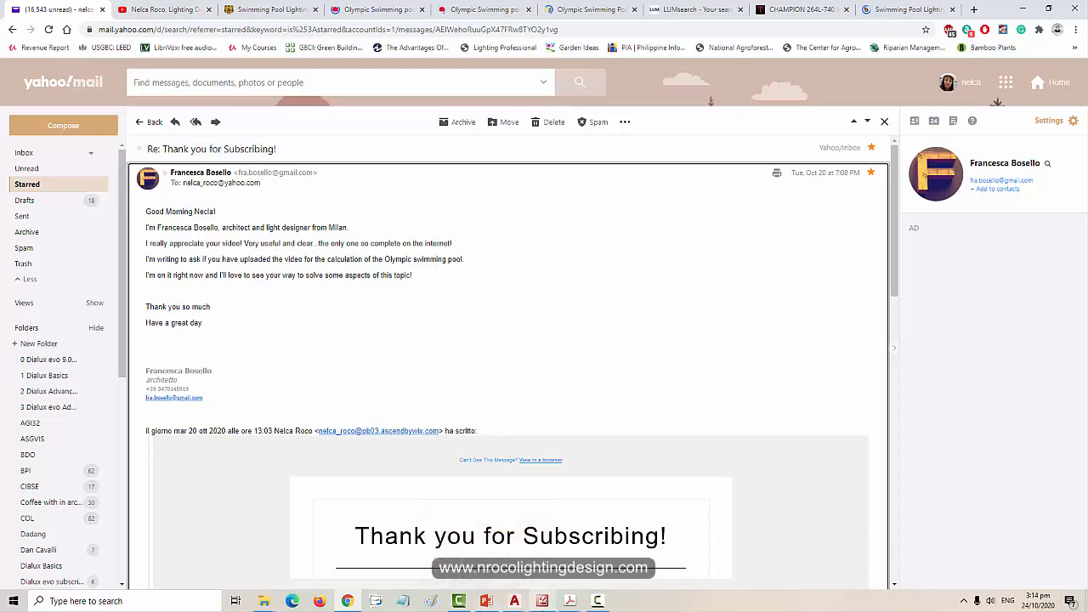
mouse_move(482, 601)
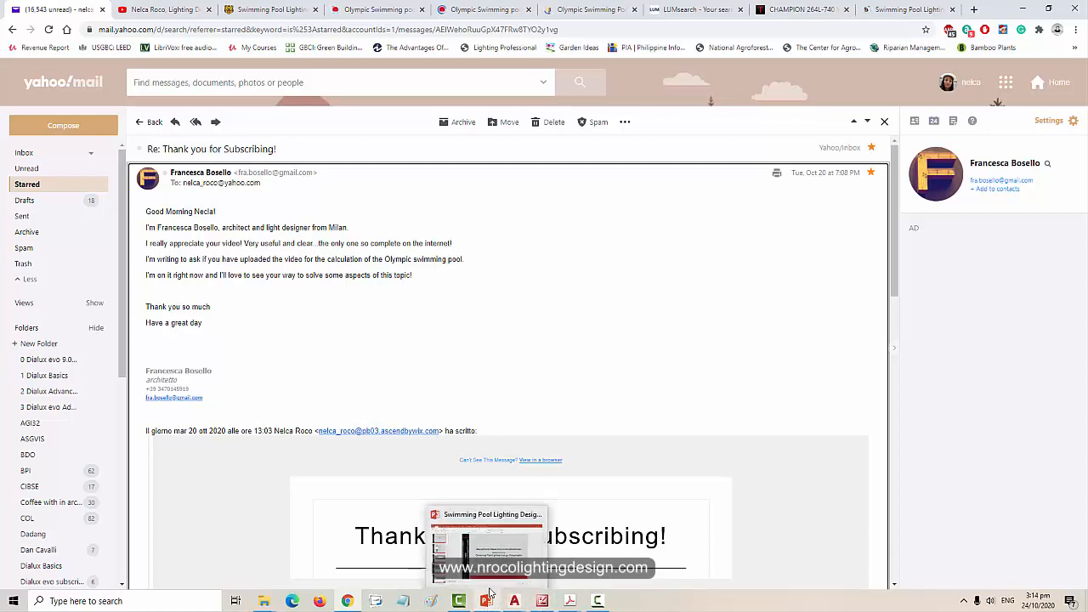
mouse_move(486, 598)
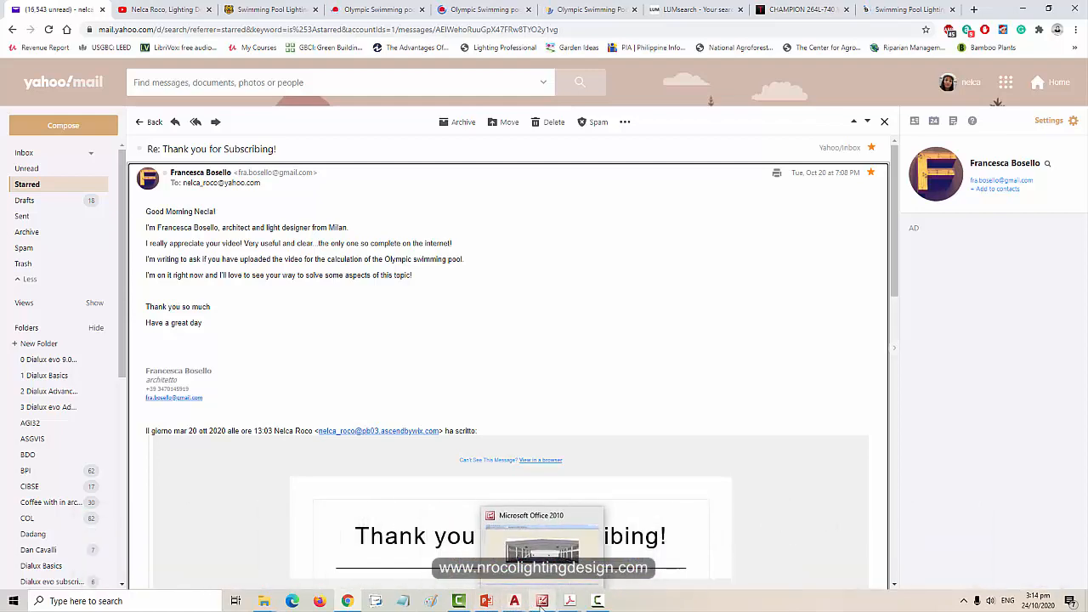
Switch to Acrobat and show the swimming pool piping layout drawing with its key plan
click(564, 598)
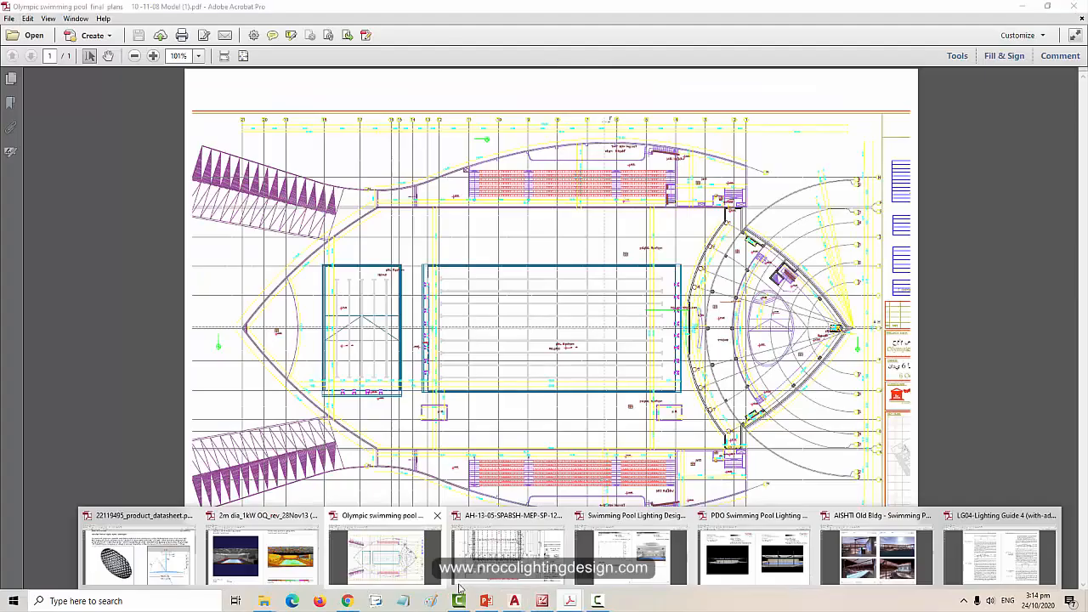
click(501, 513)
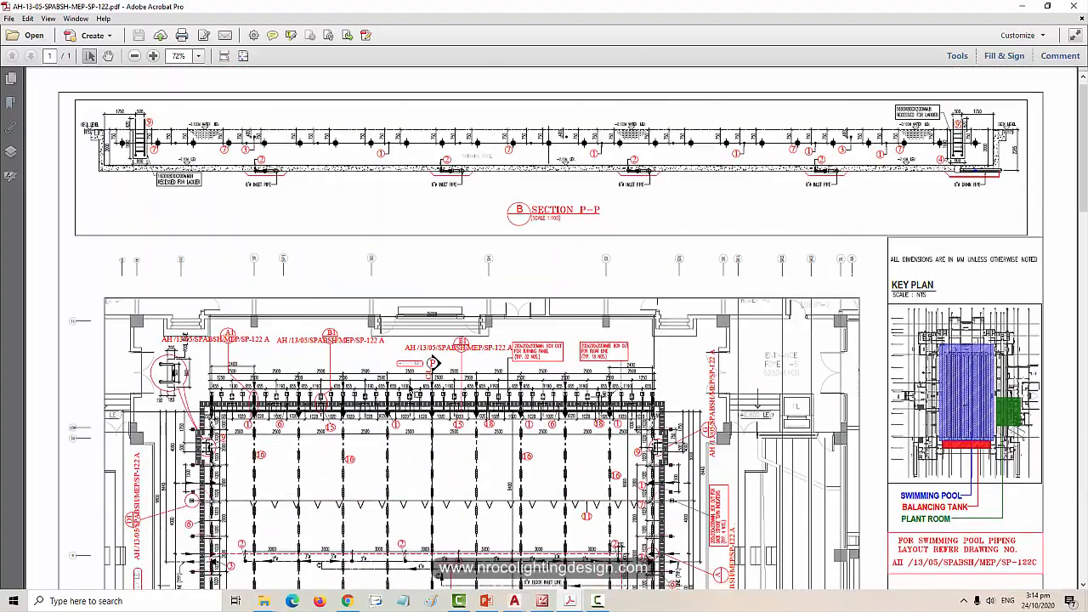
scroll(down, 3)
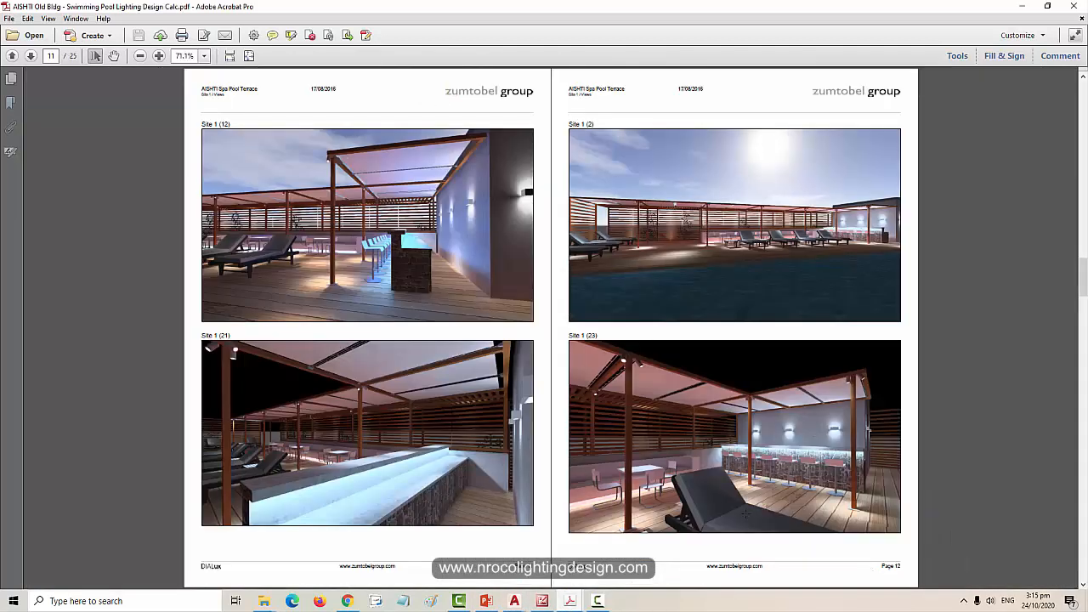
mouse_move(724, 473)
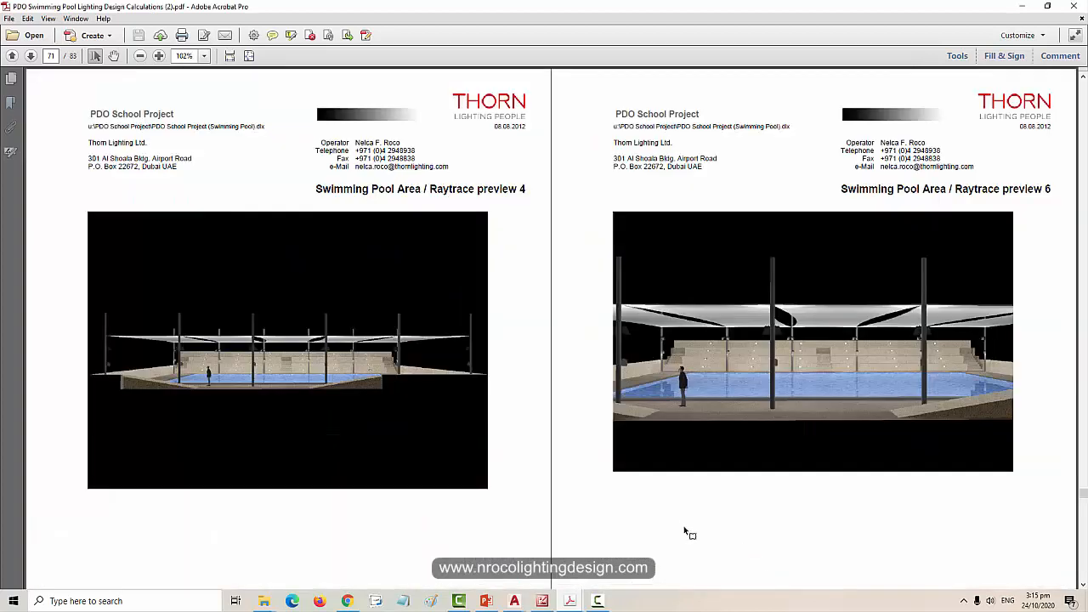
mouse_move(662, 540)
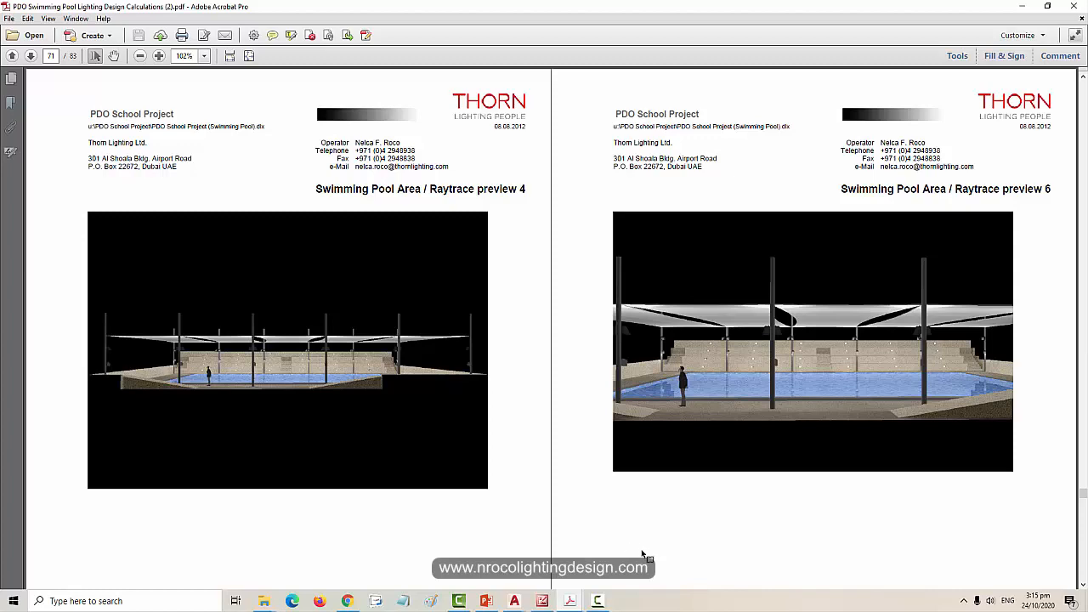
mouse_move(620, 553)
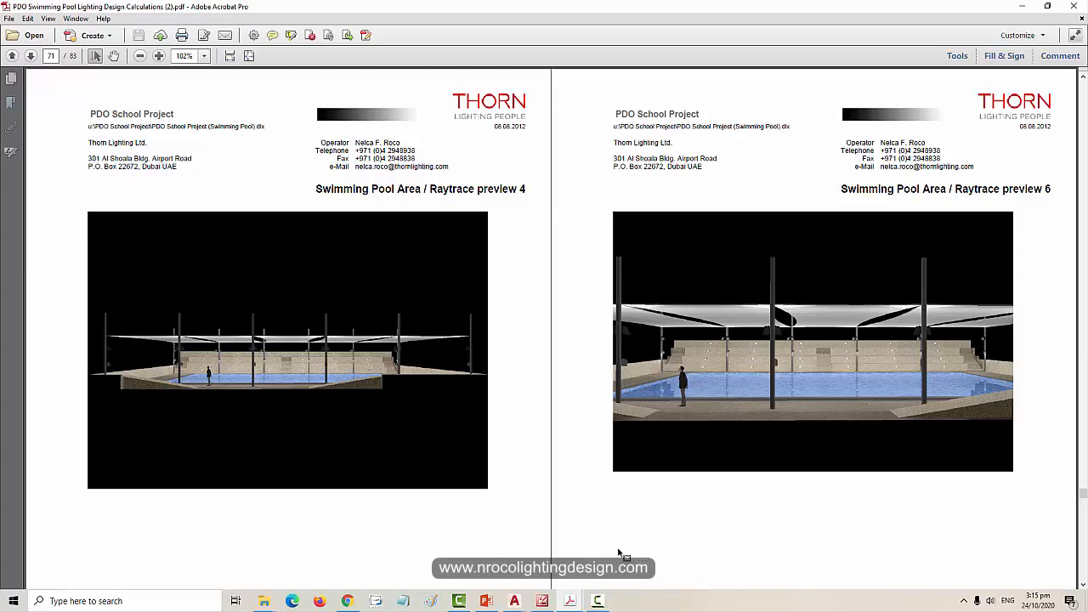
Page through the PDO School pool lighting calculation's raytrace preview renders
scroll(down, 3)
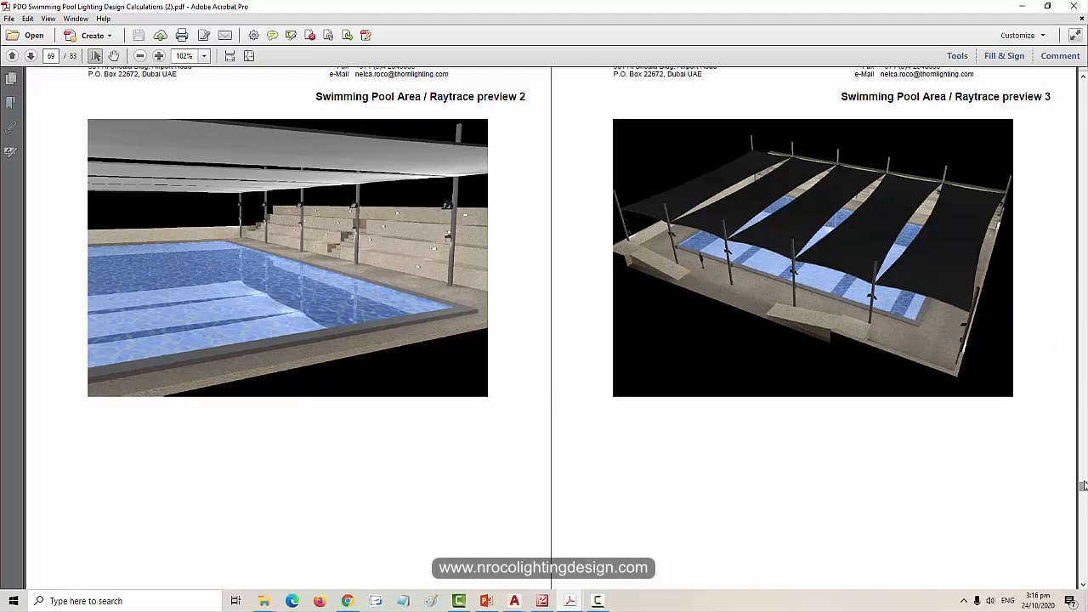
mouse_move(476, 248)
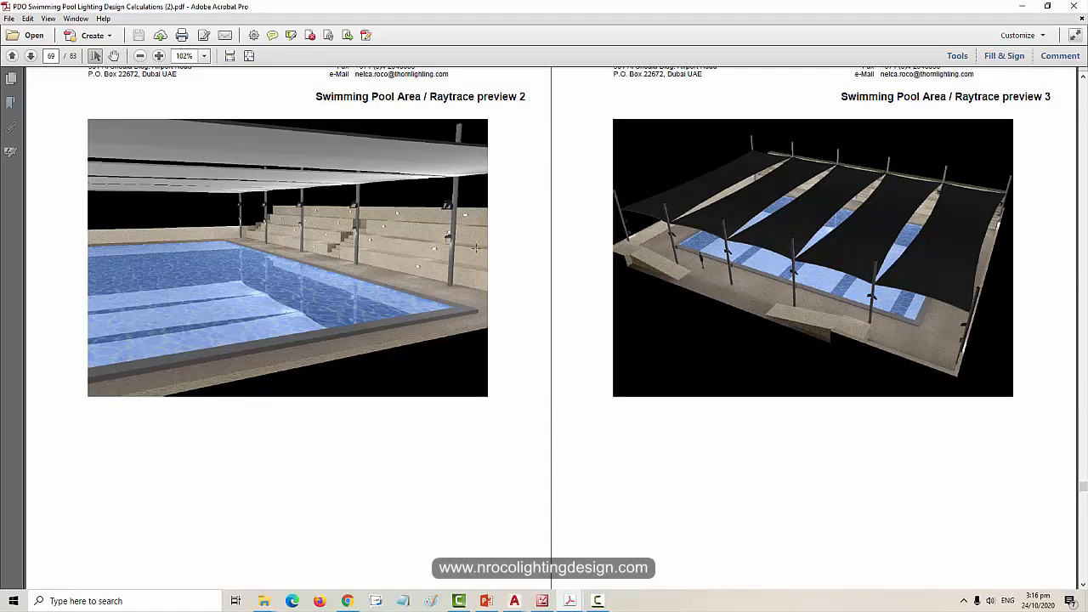
scroll(down, 3)
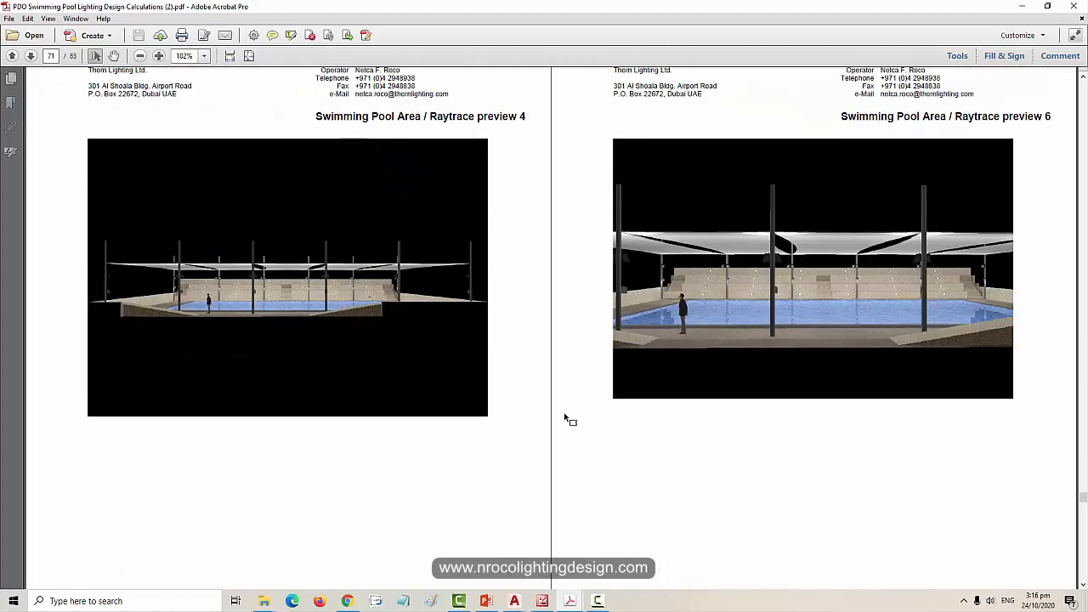
scroll(down, 3)
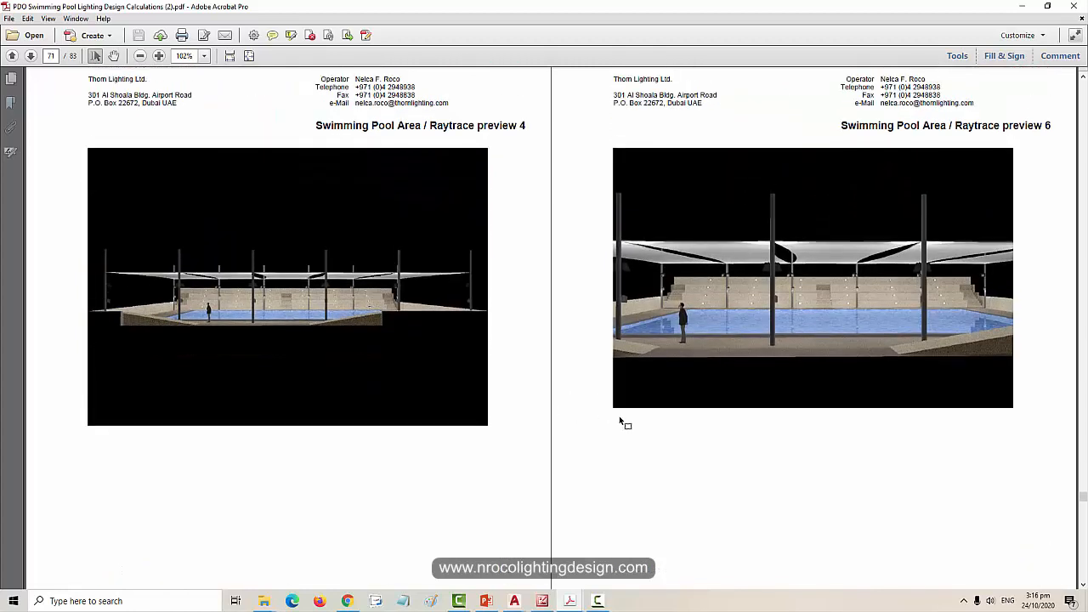
mouse_move(672, 510)
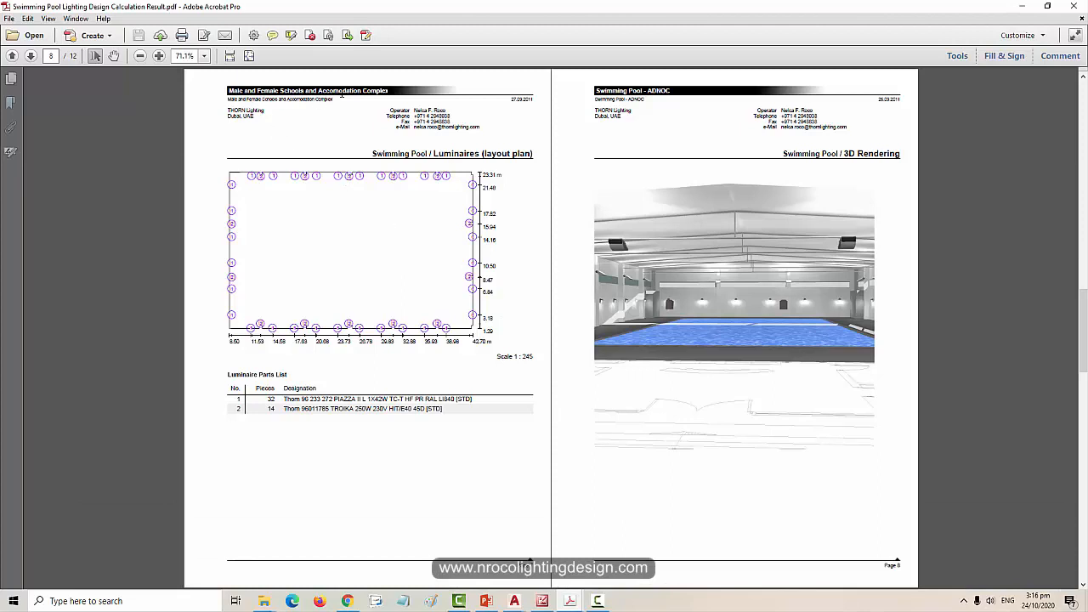
mouse_move(567, 342)
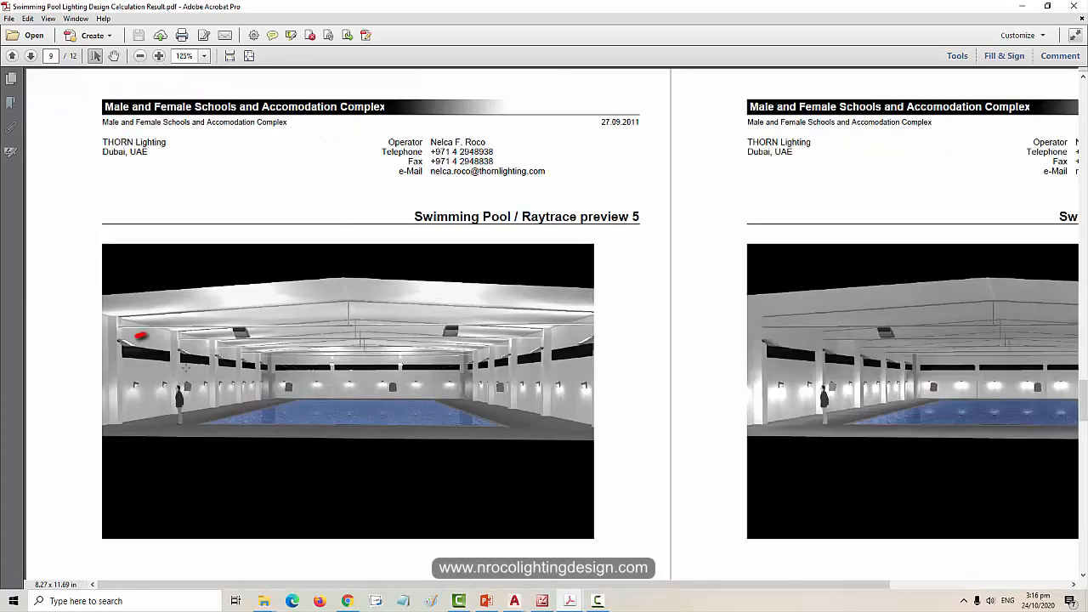
Look through the raytrace preview renderings before moving to the sports complex MEP pool drawing
drag(136, 340, 255, 302)
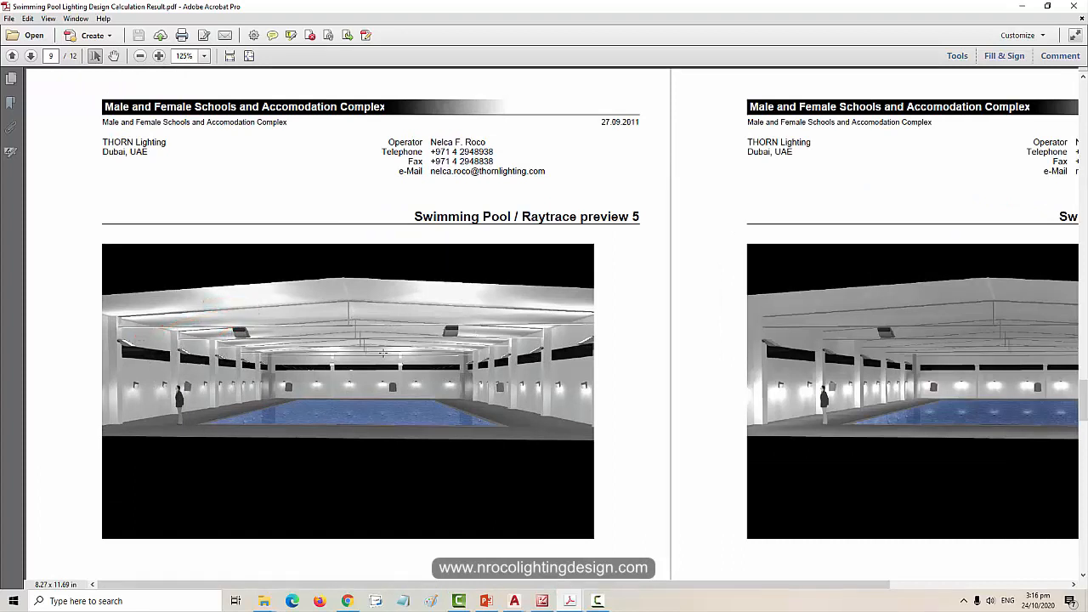
scroll(down, 3)
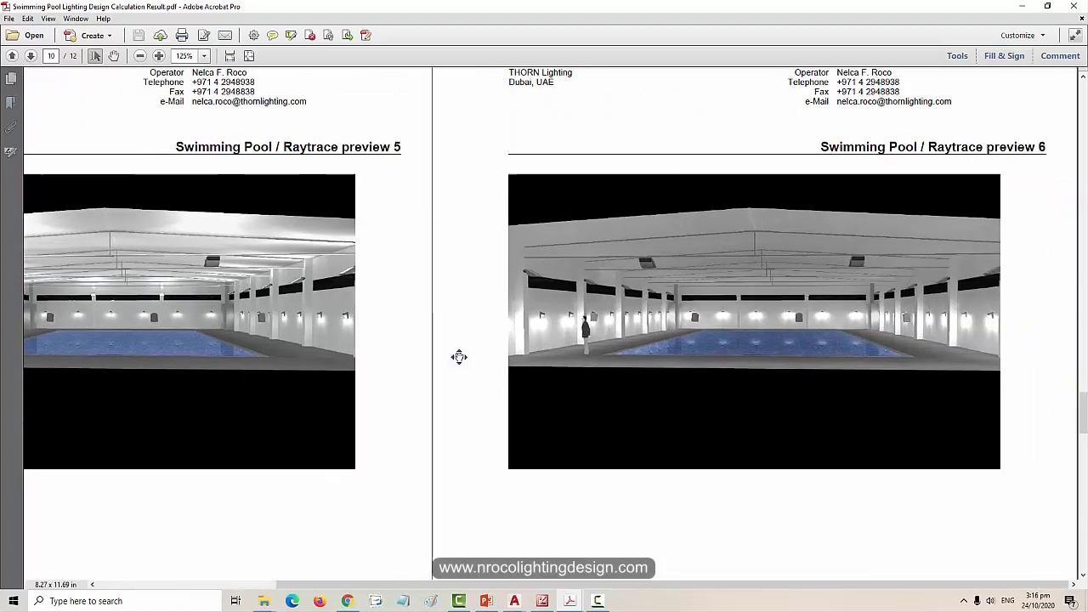
scroll(down, 3)
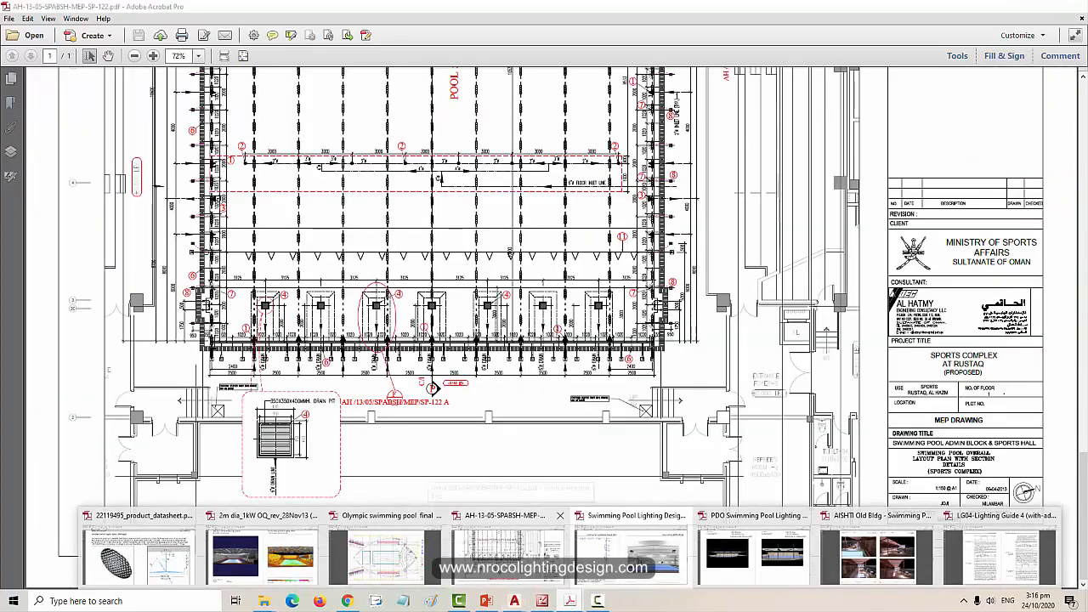
Bring up the 50m Pool Bega 1kW calculation results with 3D luminance and pseudo-colour views
click(255, 515)
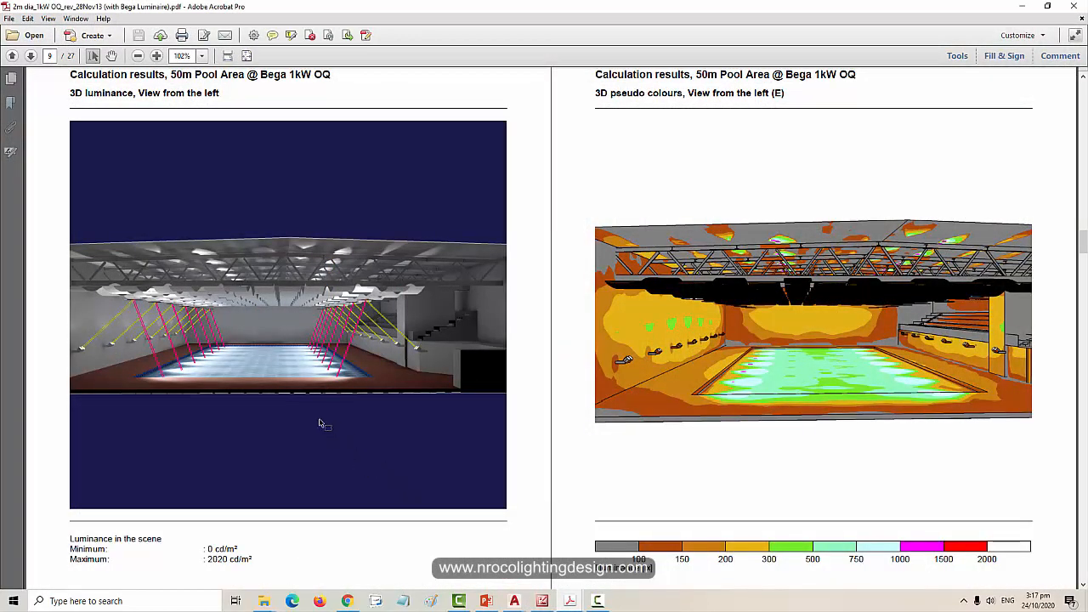
mouse_move(328, 433)
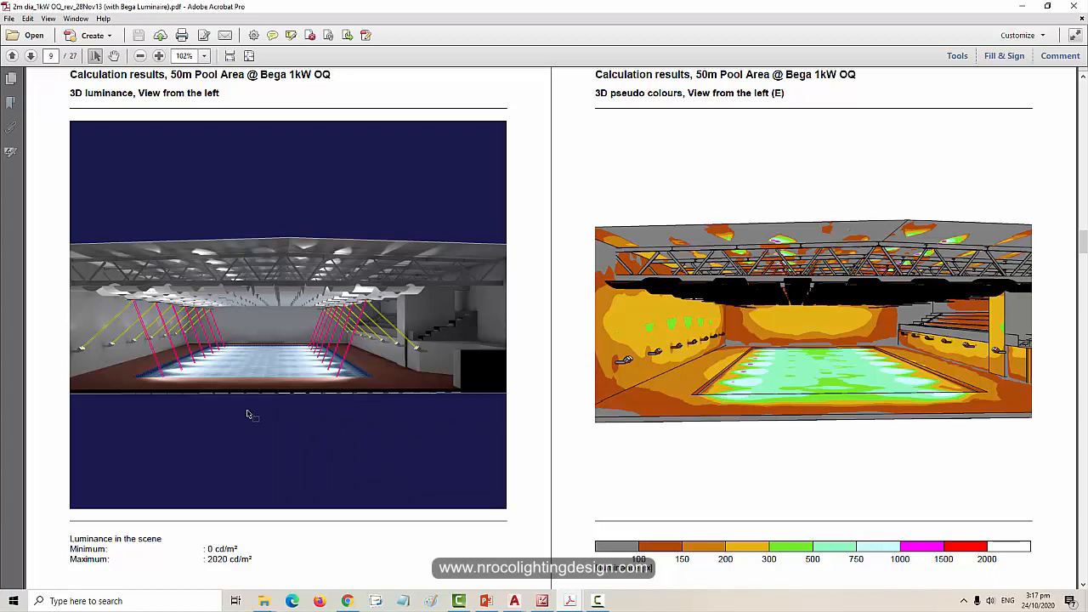
mouse_move(335, 425)
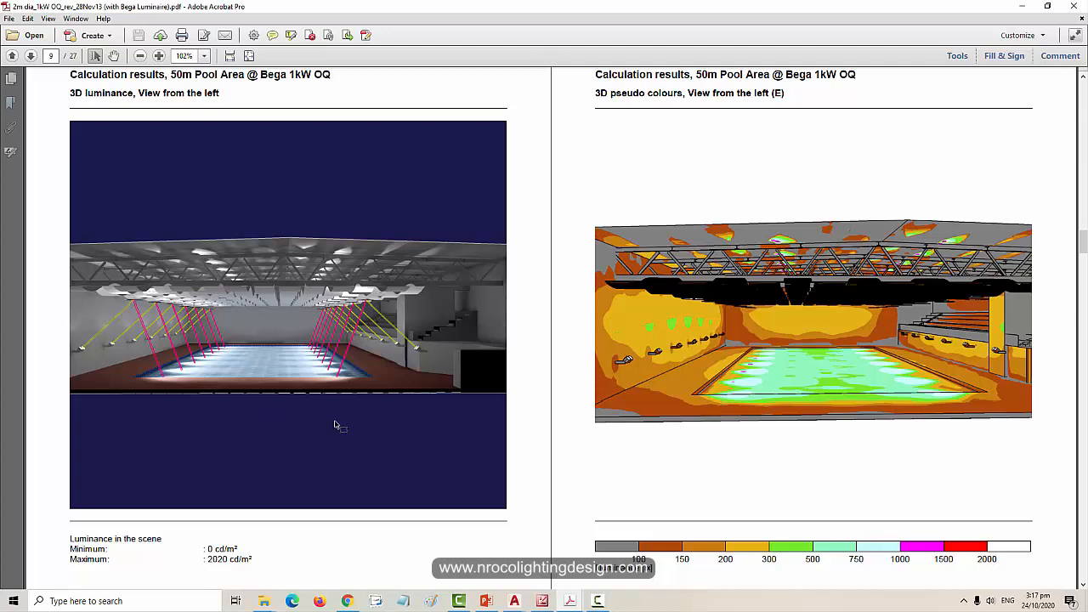
mouse_move(351, 438)
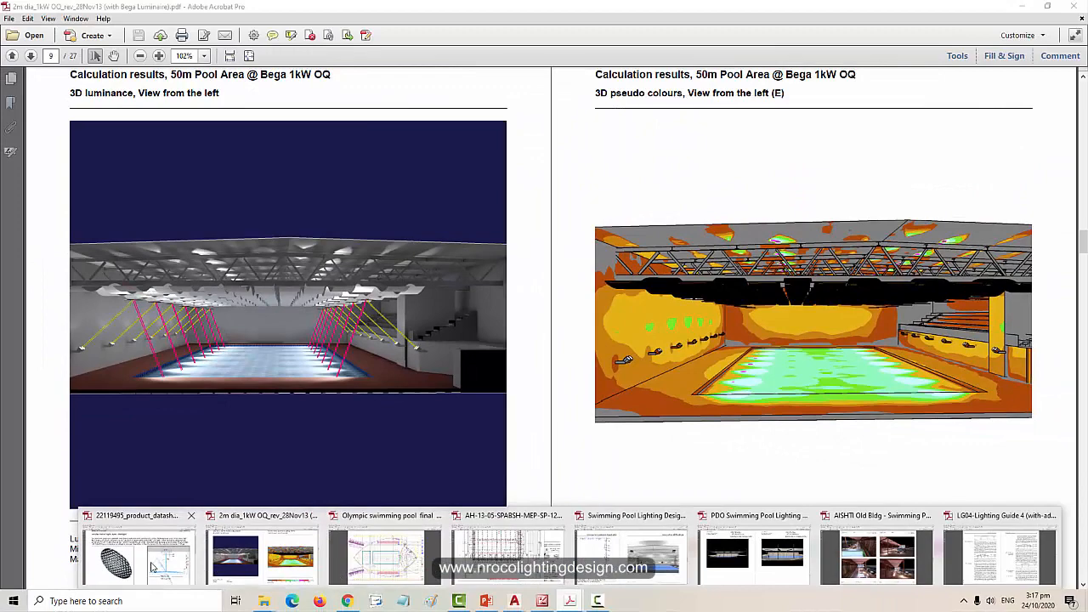
Bring up the Zumtobel MIROS multi-faceted mirror datasheet and scroll through it
click(140, 558)
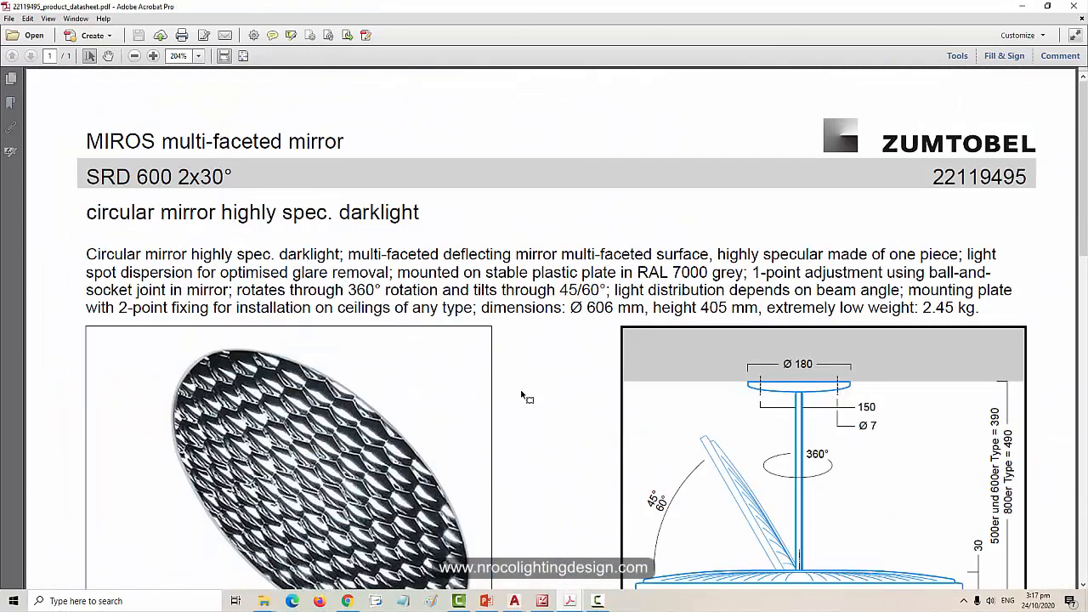
scroll(down, 3)
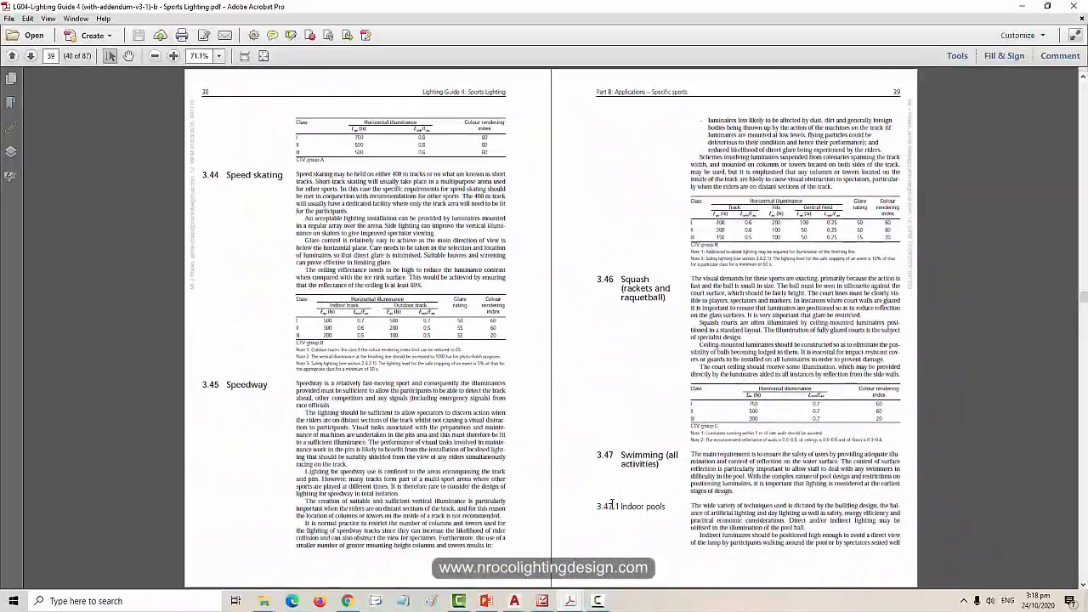
Select the indoor pools text, then enlarge the underwater lighting section and pool illuminance table for reading
drag(683, 507, 898, 542)
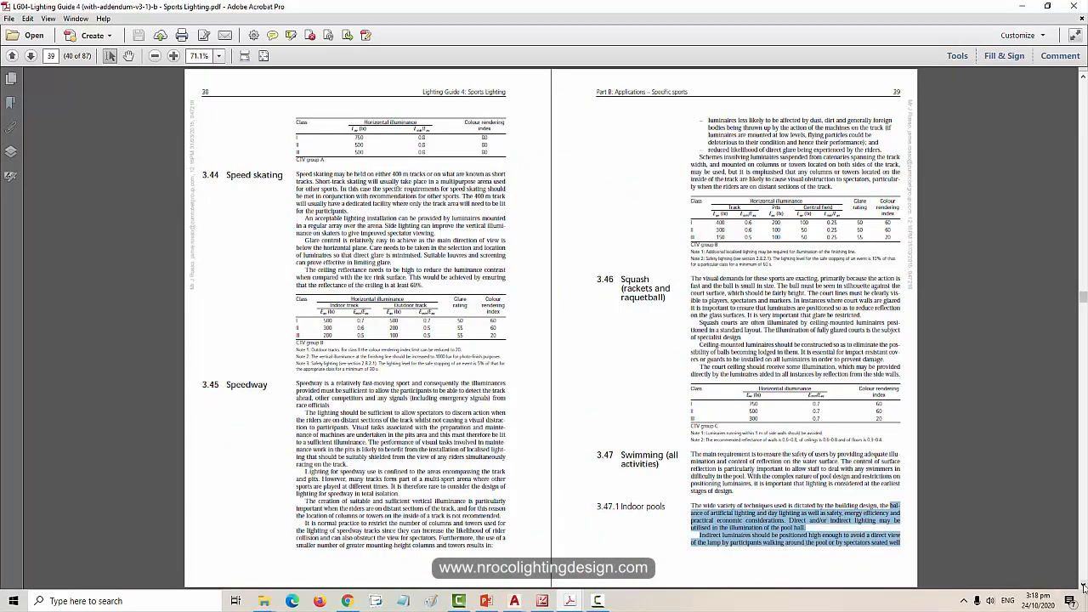
click(34, 55)
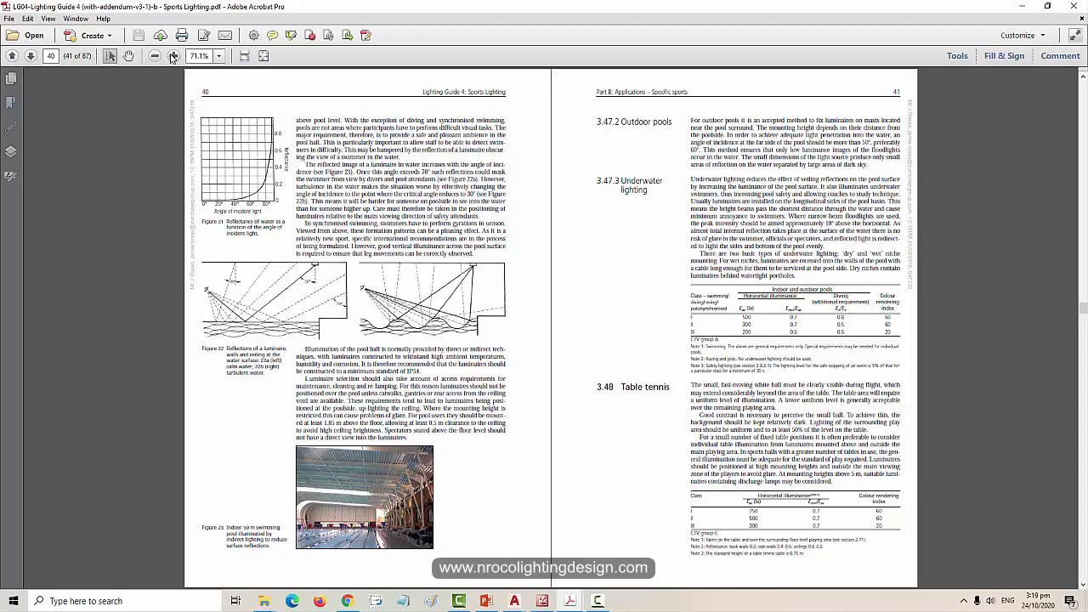
click(177, 57)
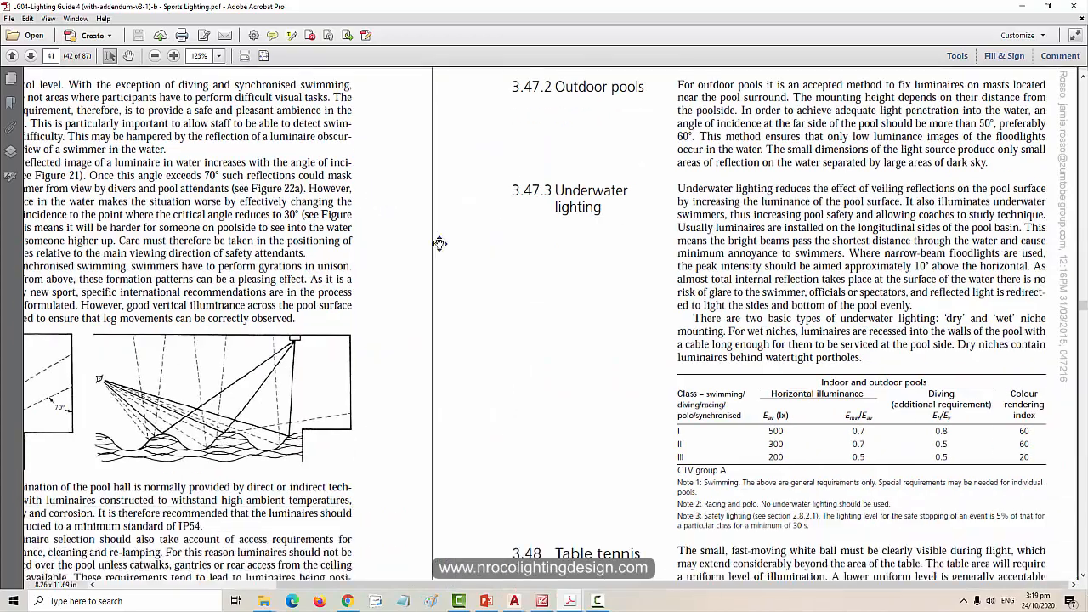
scroll(down, 3)
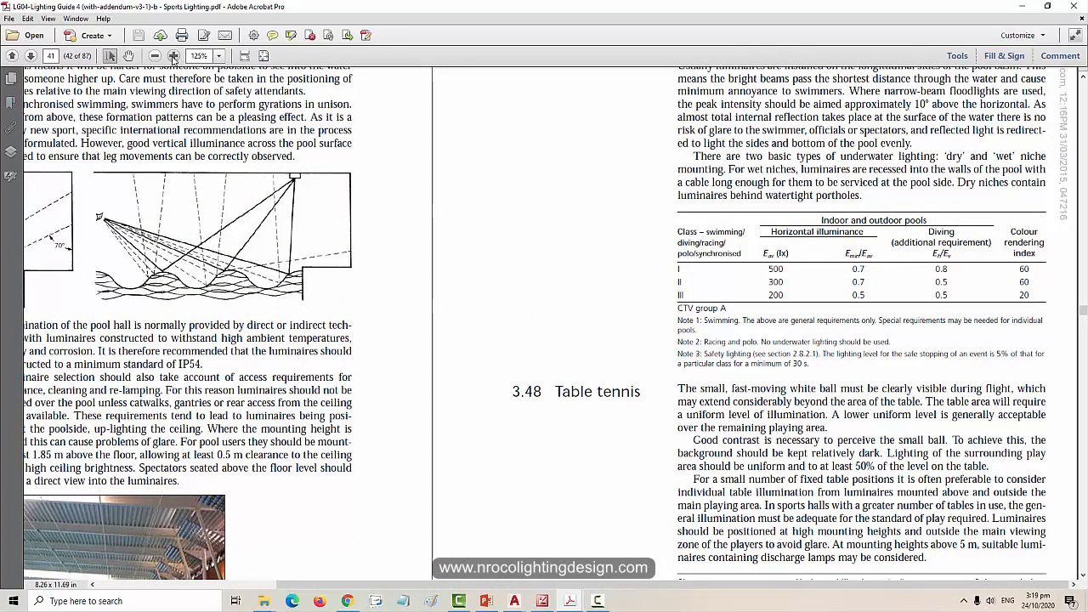
click(228, 56)
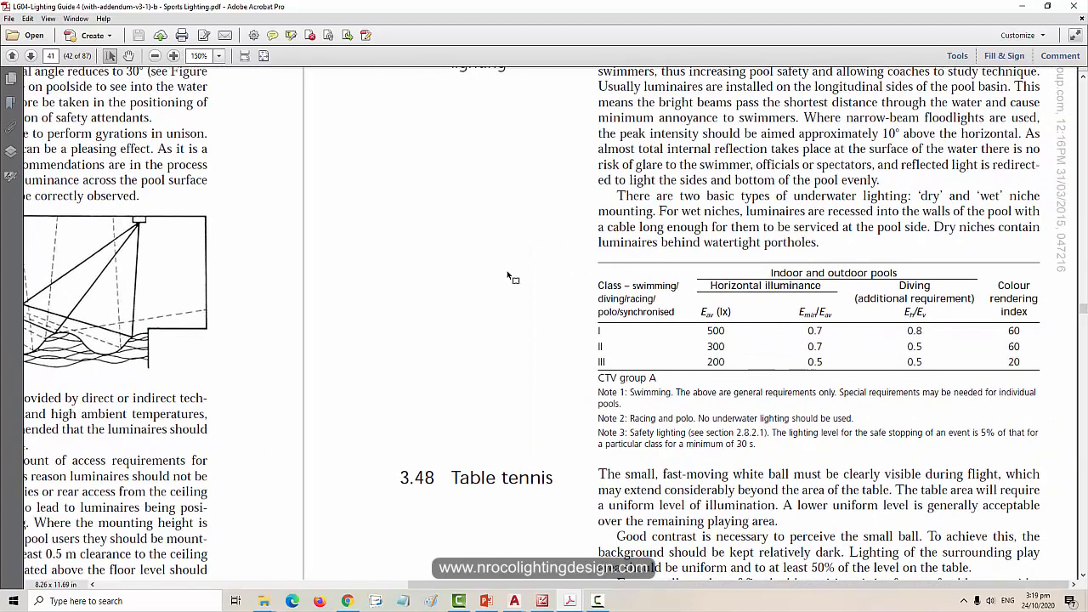
mouse_move(493, 296)
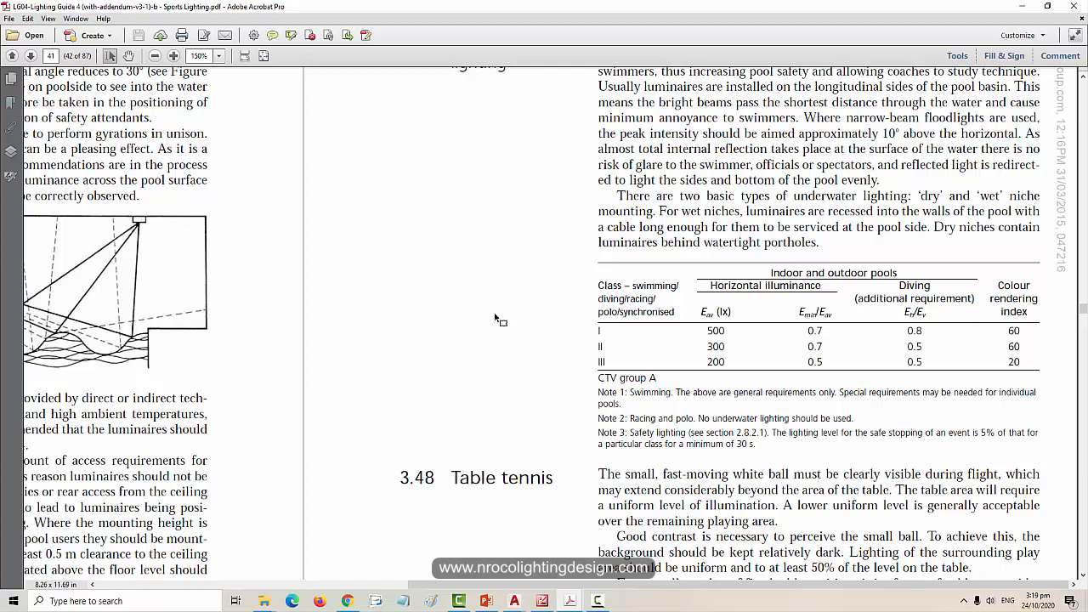
mouse_move(602, 343)
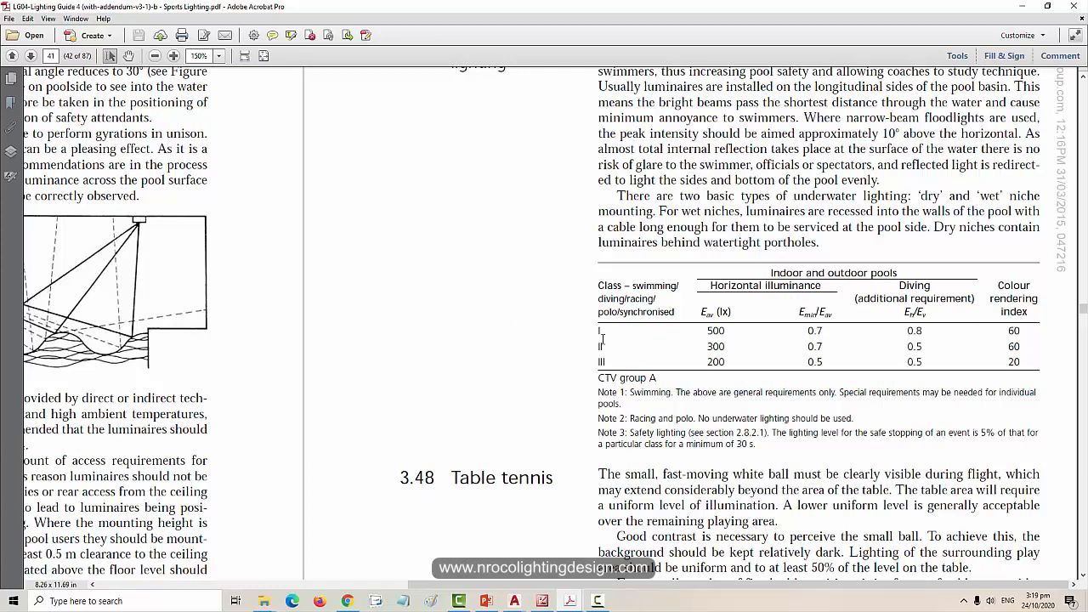
mouse_move(661, 360)
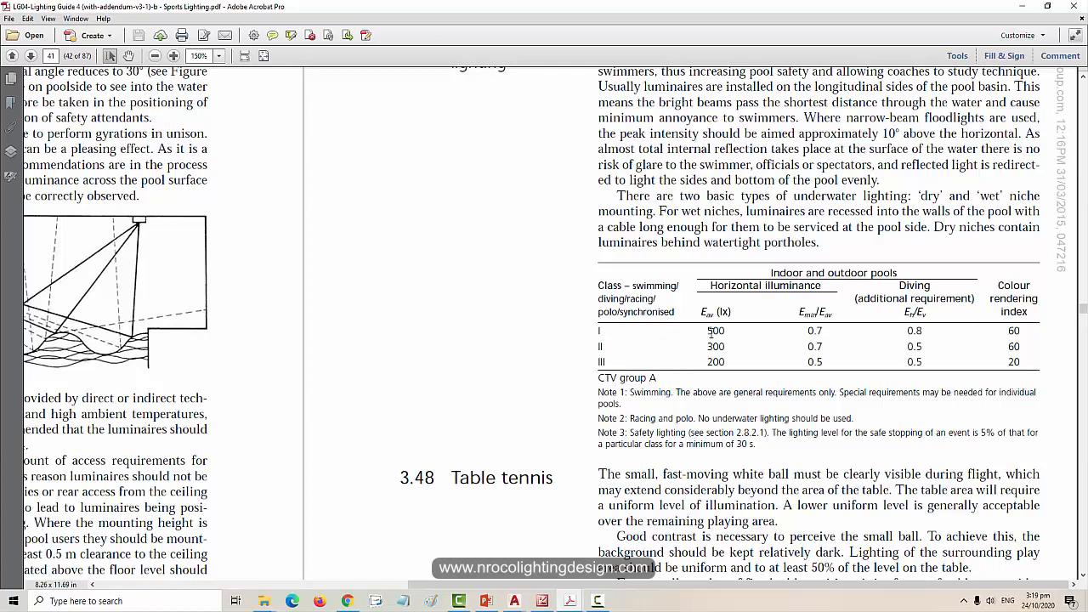
drag(705, 330, 1023, 329)
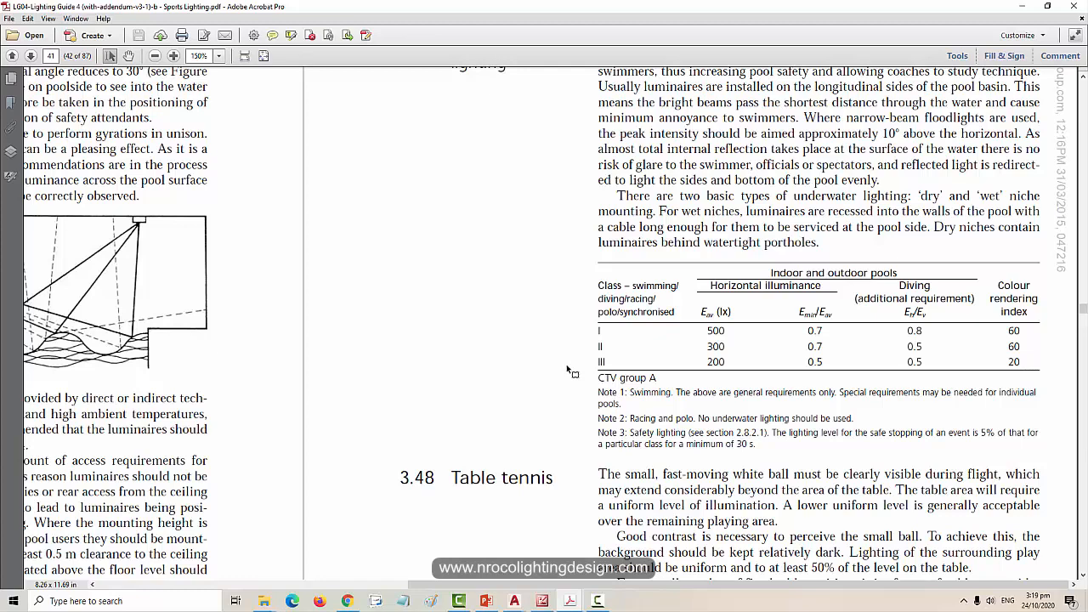
mouse_move(571, 415)
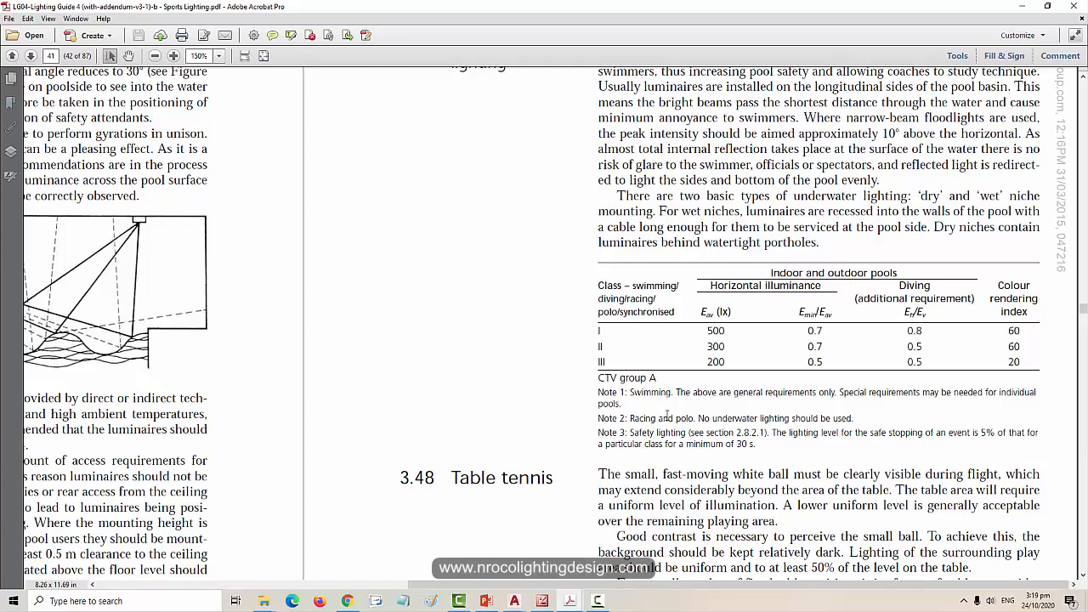
mouse_move(523, 388)
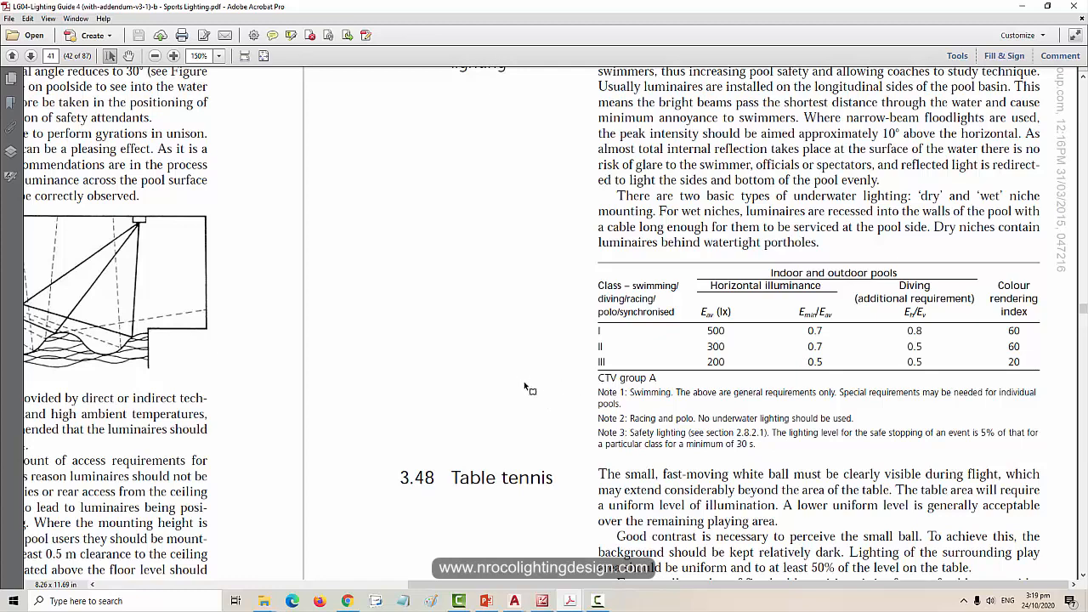
mouse_move(510, 392)
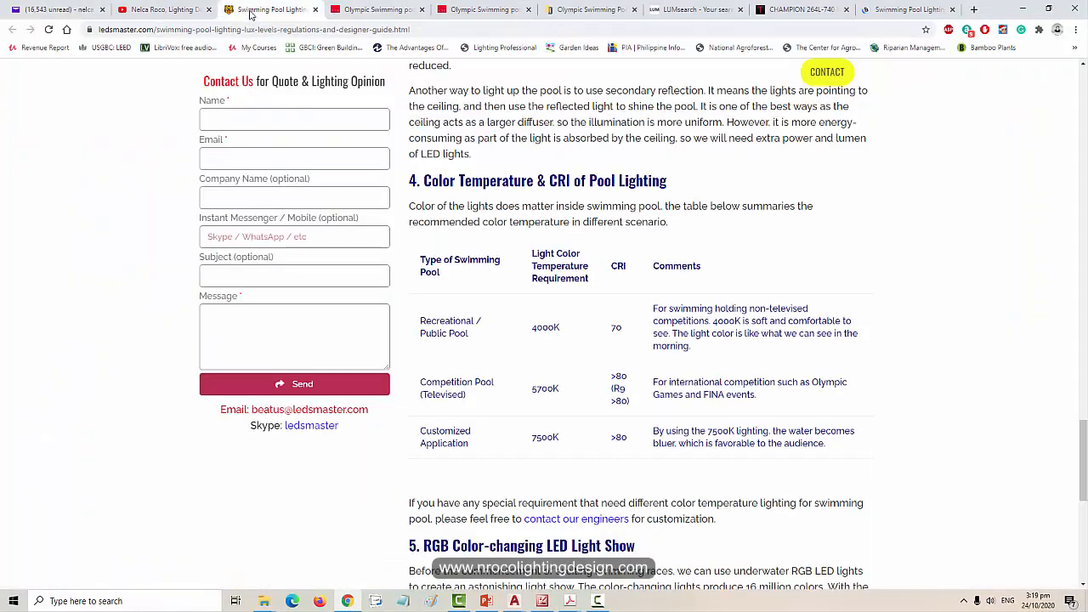
Review the LedsMaster swimming pool lux standards table, selecting a row of it
scroll(down, 3)
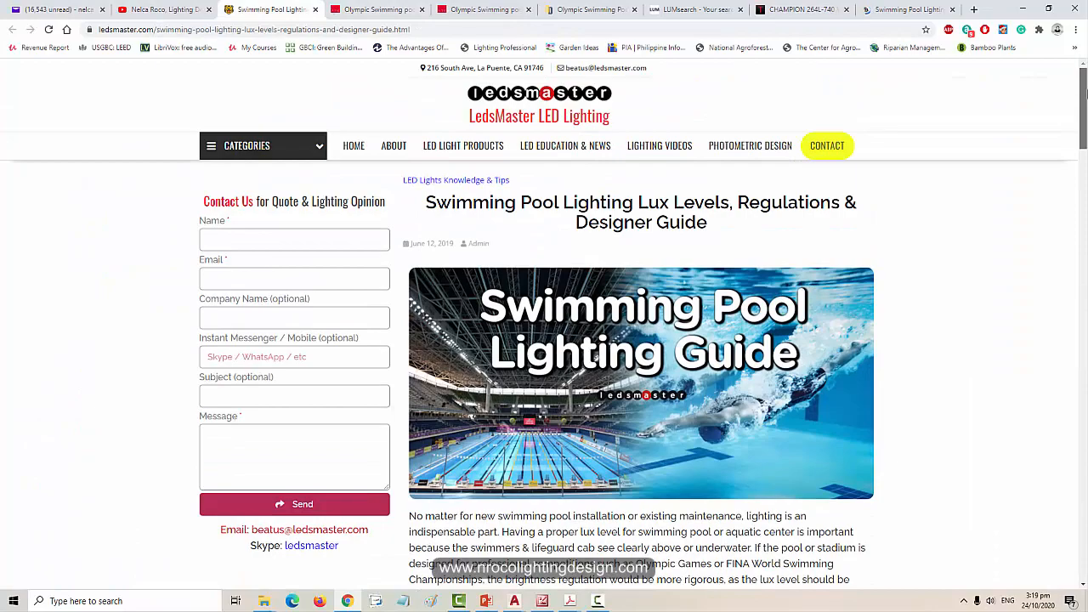
scroll(down, 3)
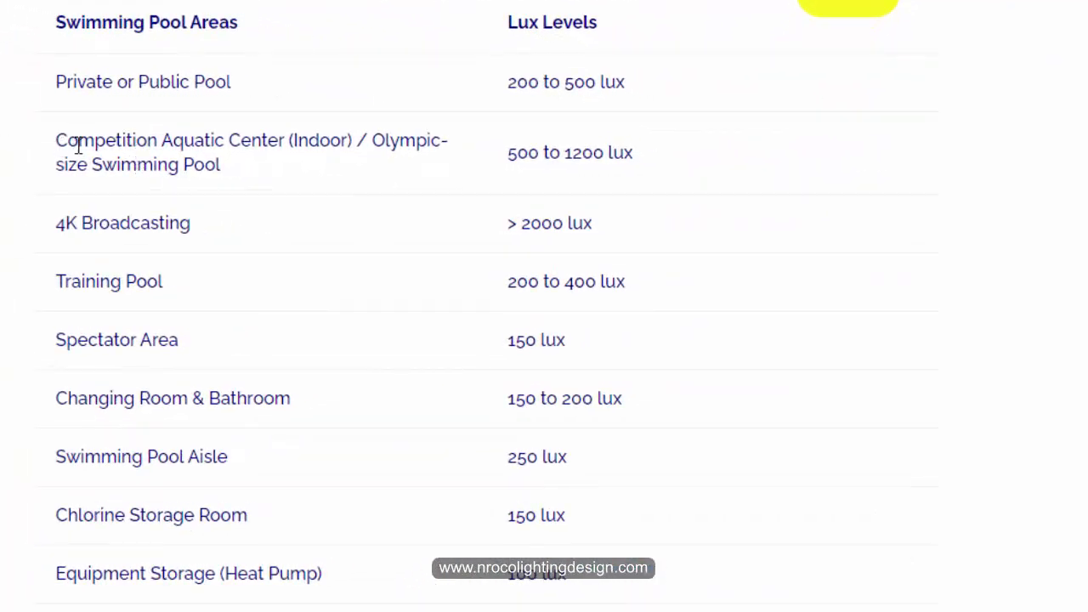
drag(55, 139, 637, 161)
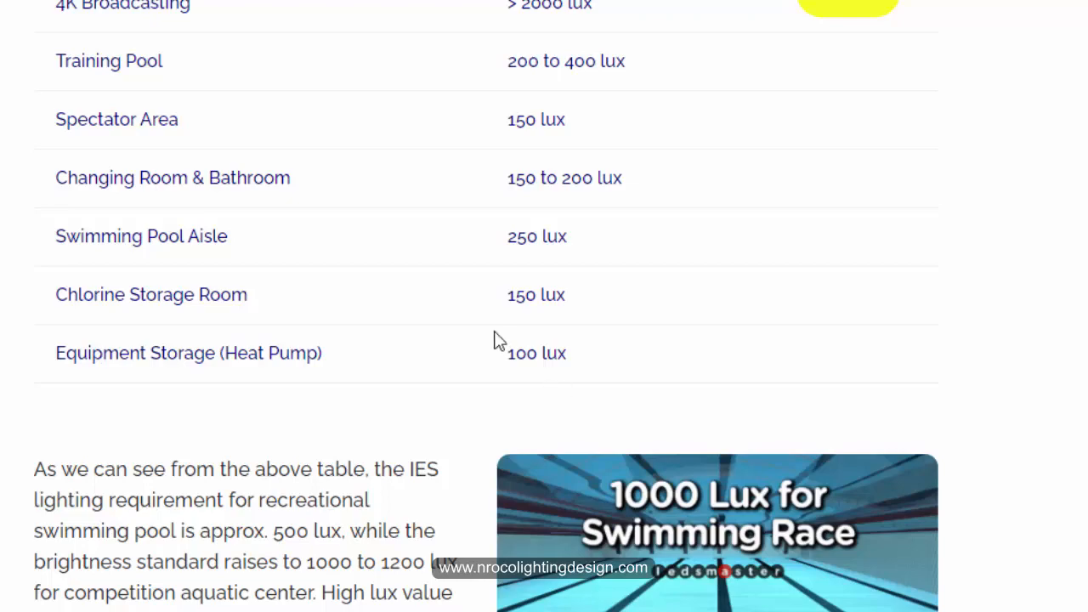
mouse_move(423, 384)
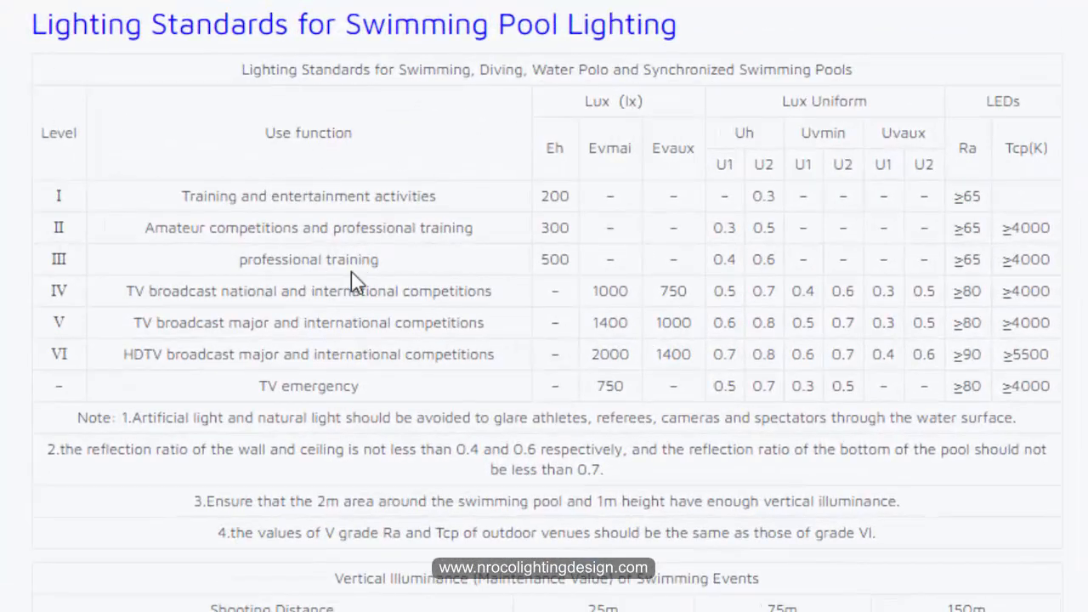
mouse_move(401, 398)
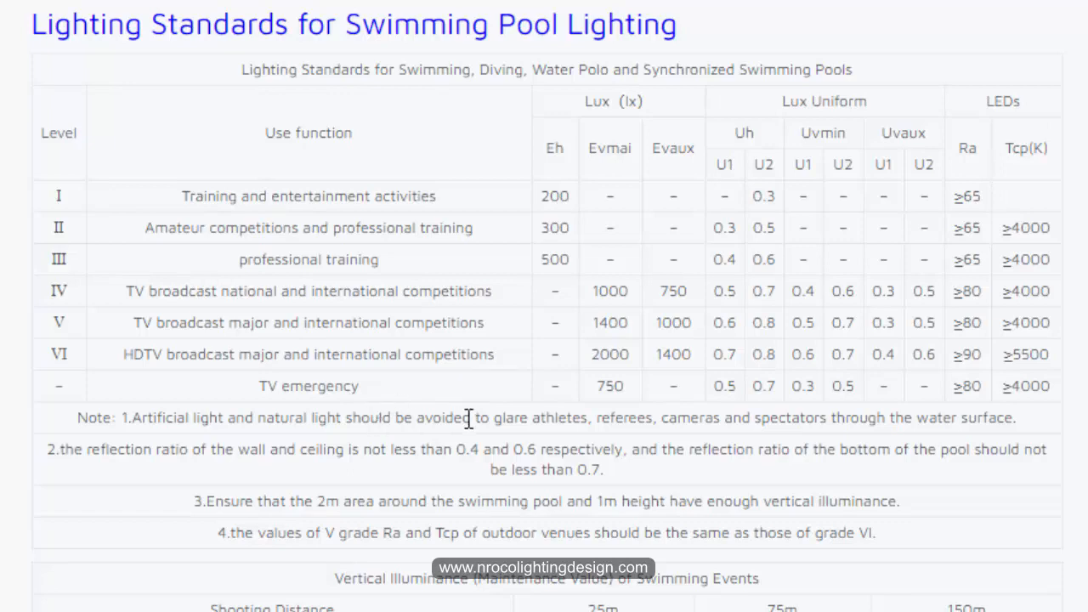
scroll(down, 3)
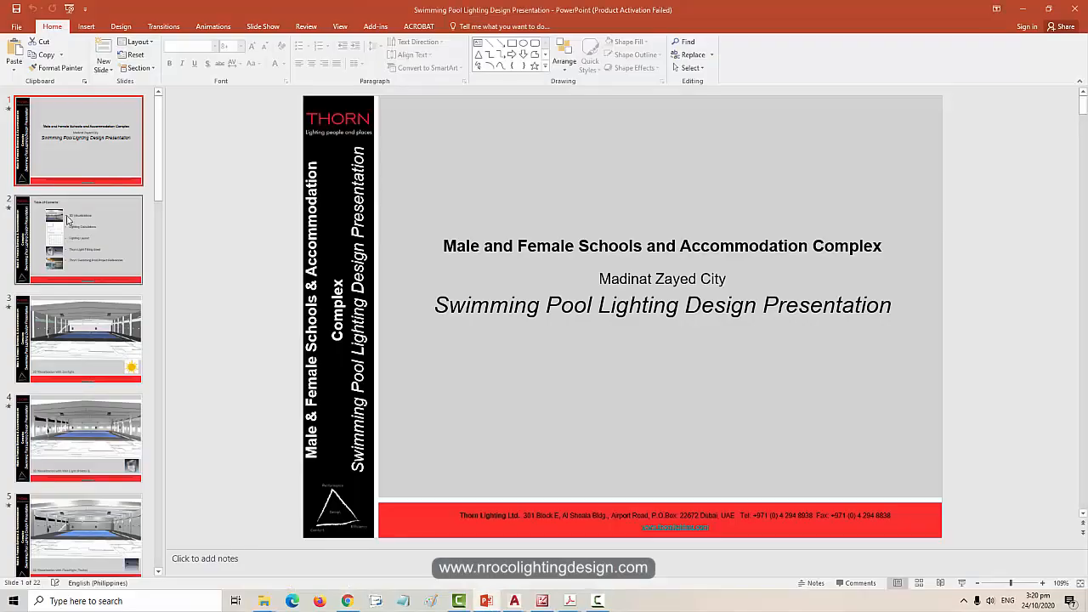
View the 3D visualization, summary results, floor plan layout and fixture-height section slides
click(81, 238)
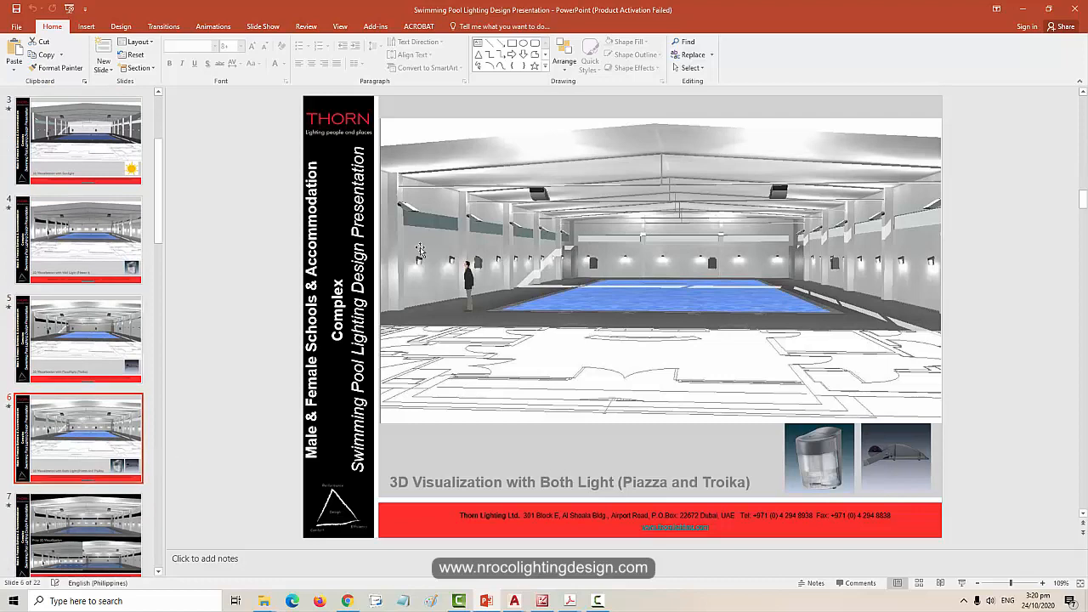
click(661, 272)
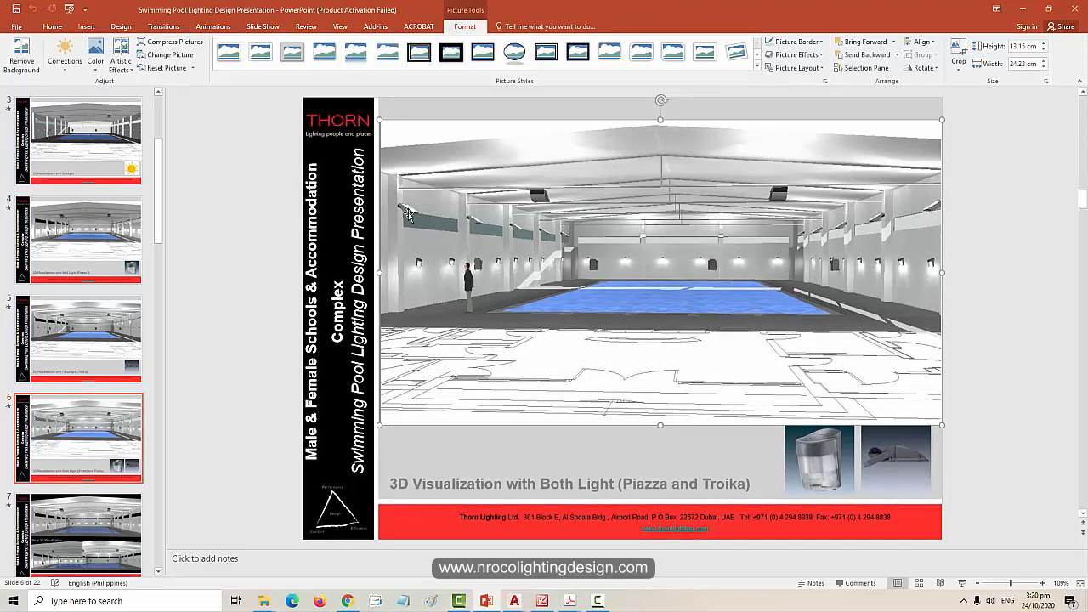
mouse_move(638, 129)
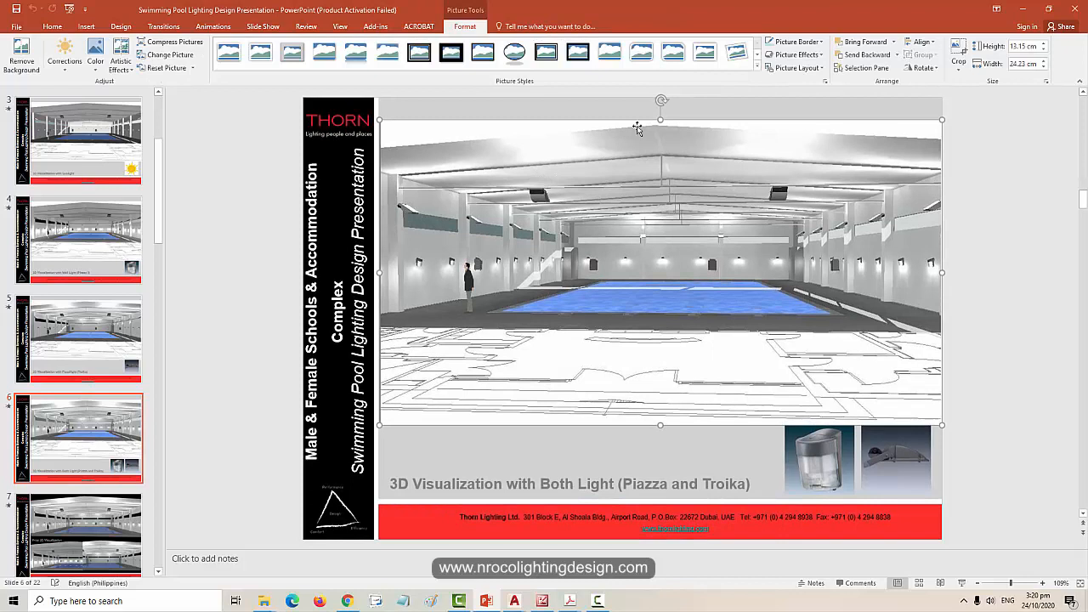
mouse_move(418, 237)
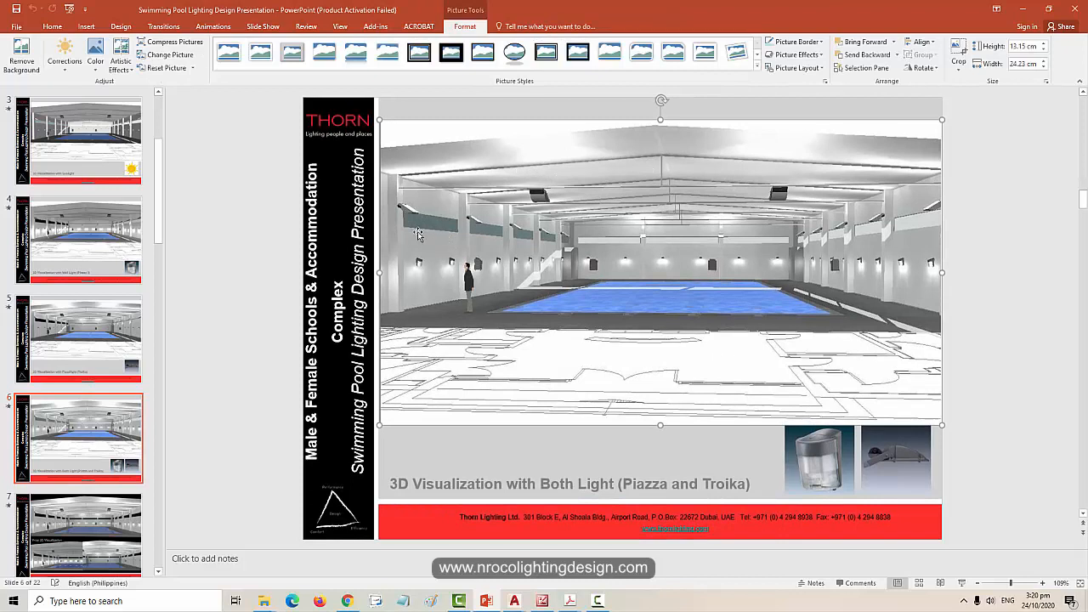
mouse_move(187, 320)
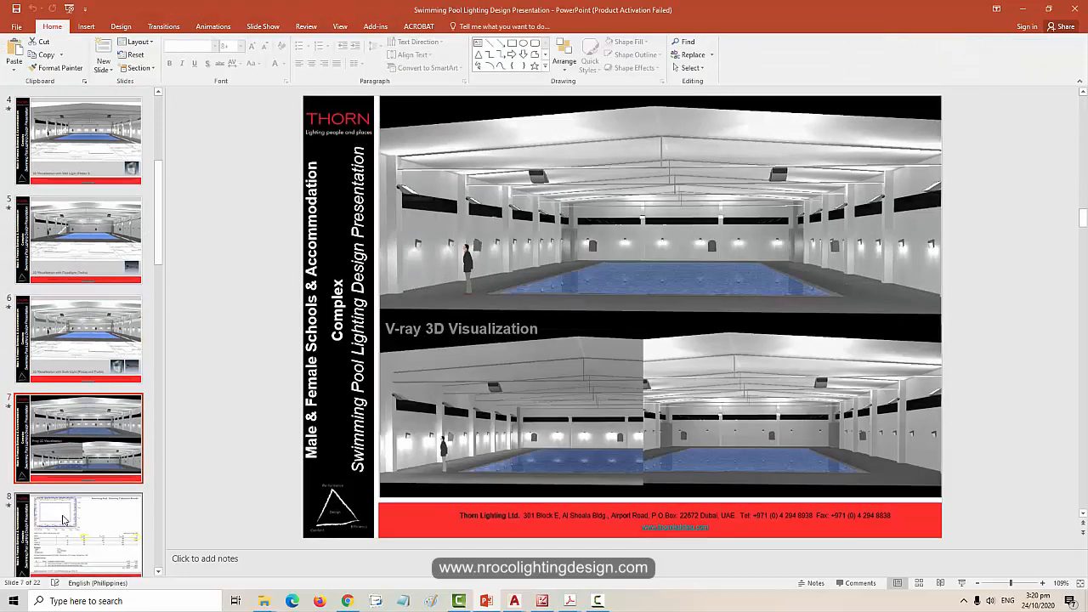
click(76, 518)
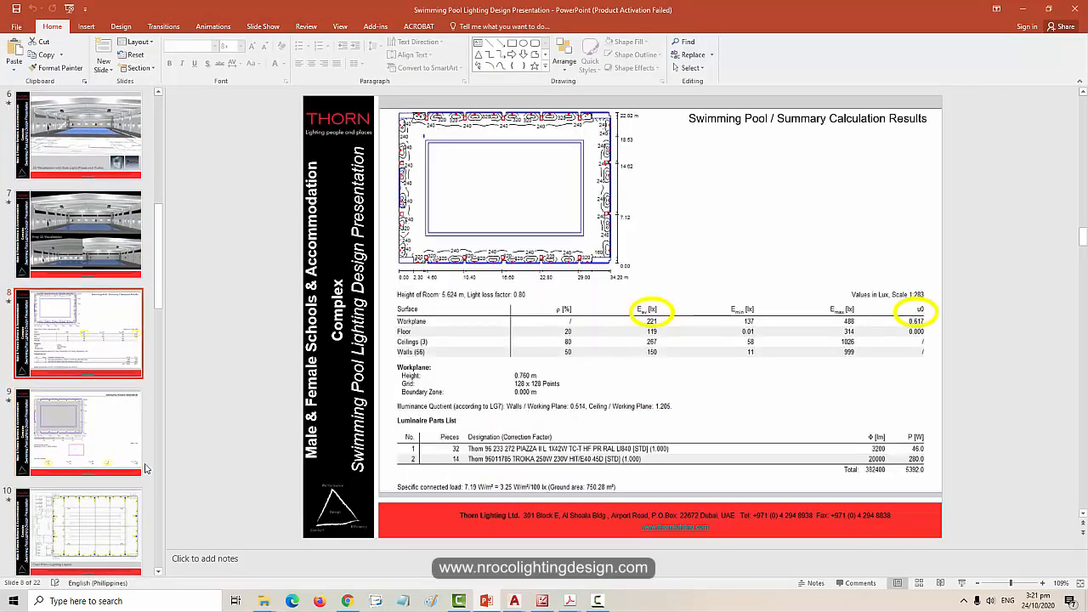
click(82, 327)
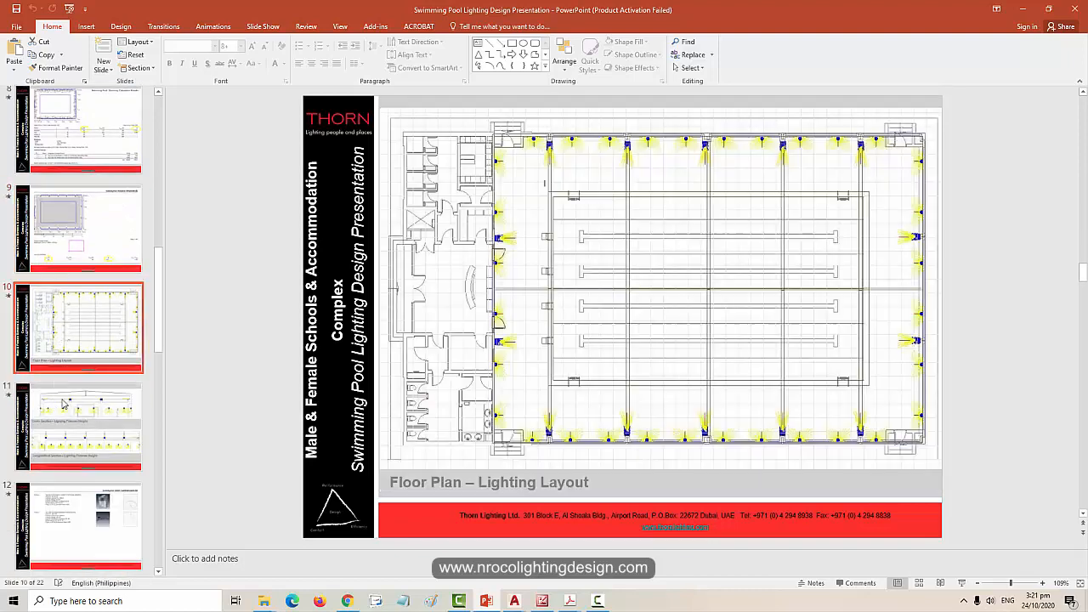
click(78, 425)
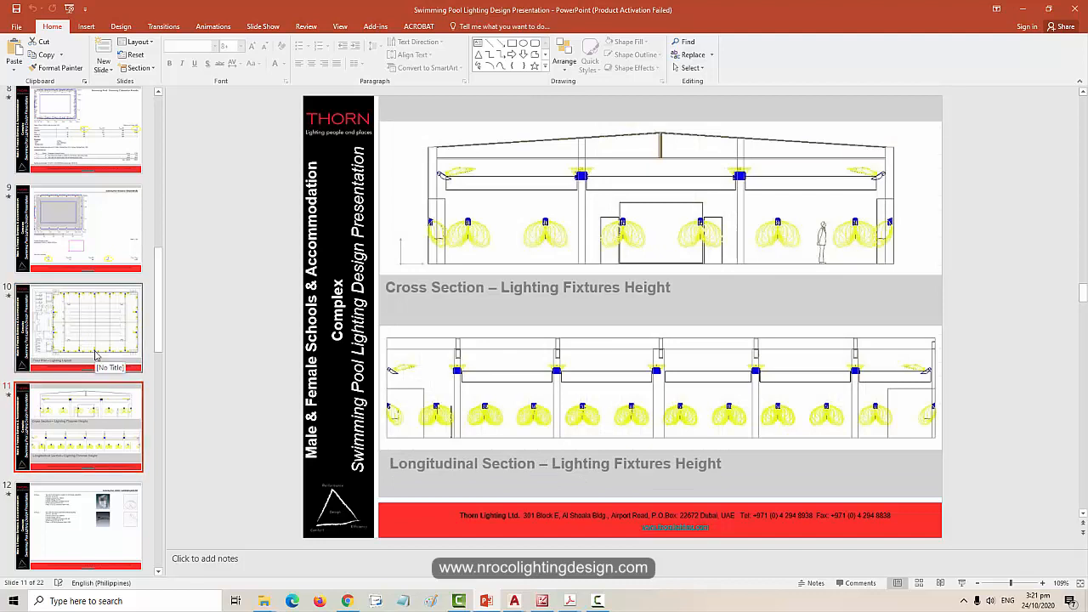
mouse_move(404, 245)
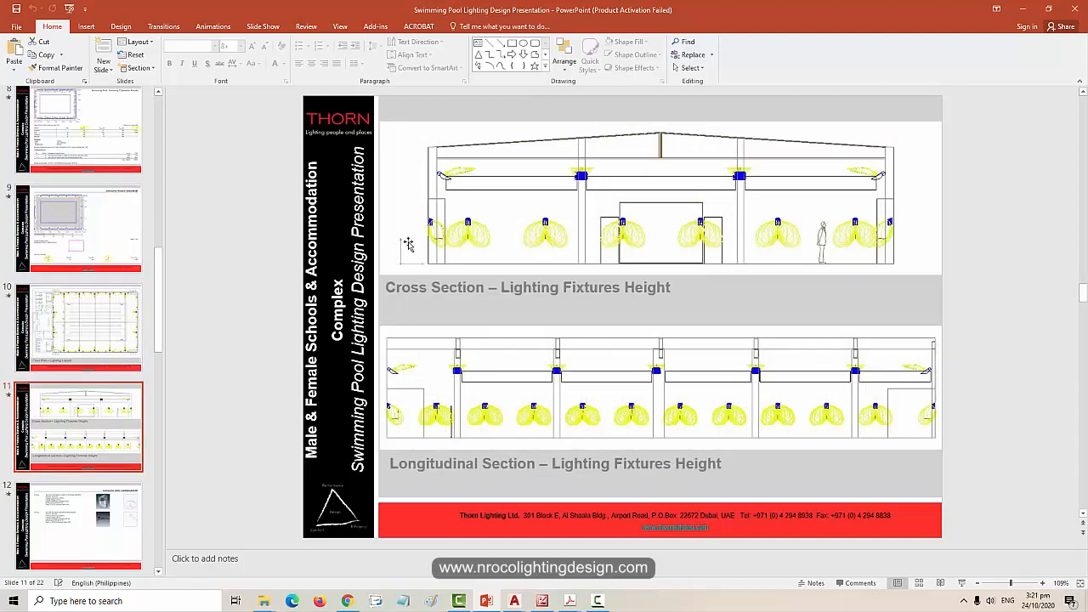
mouse_move(378, 180)
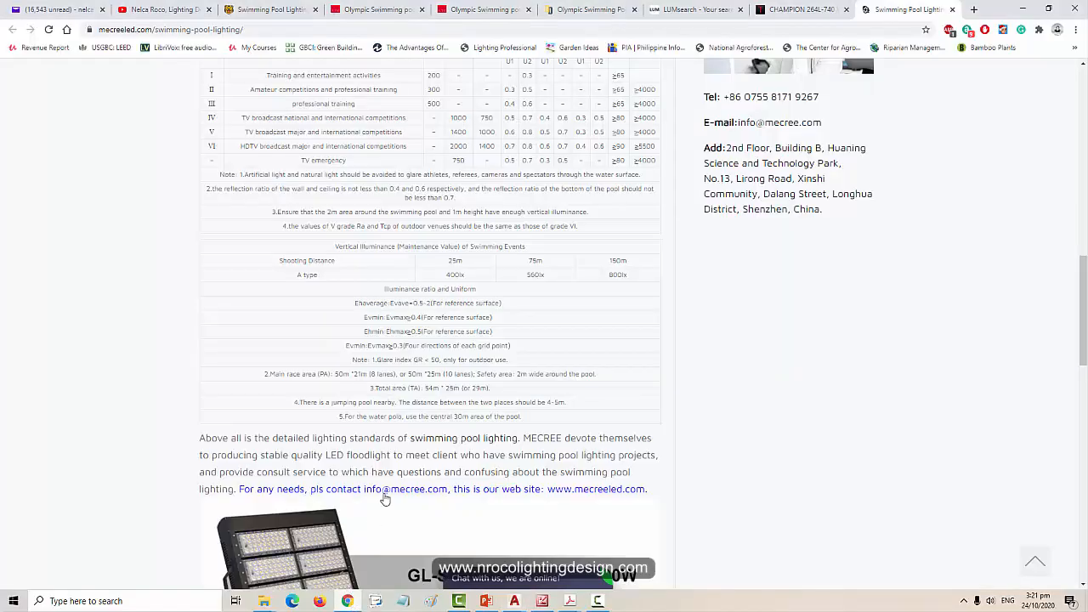
Show the Olympic Swimming Pool Project DWG download page and scroll through it
click(588, 10)
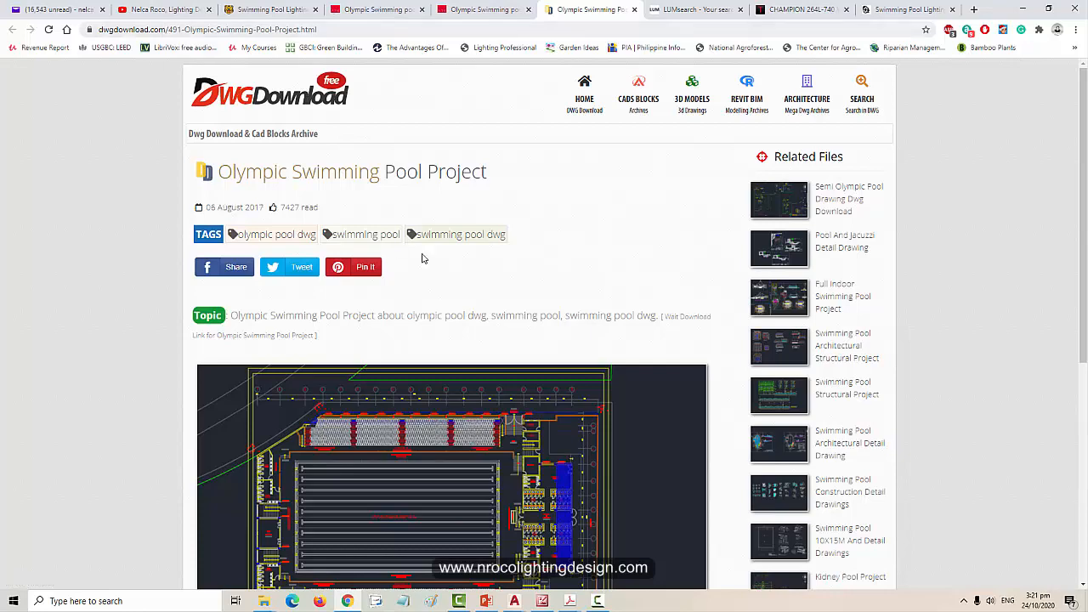
scroll(down, 3)
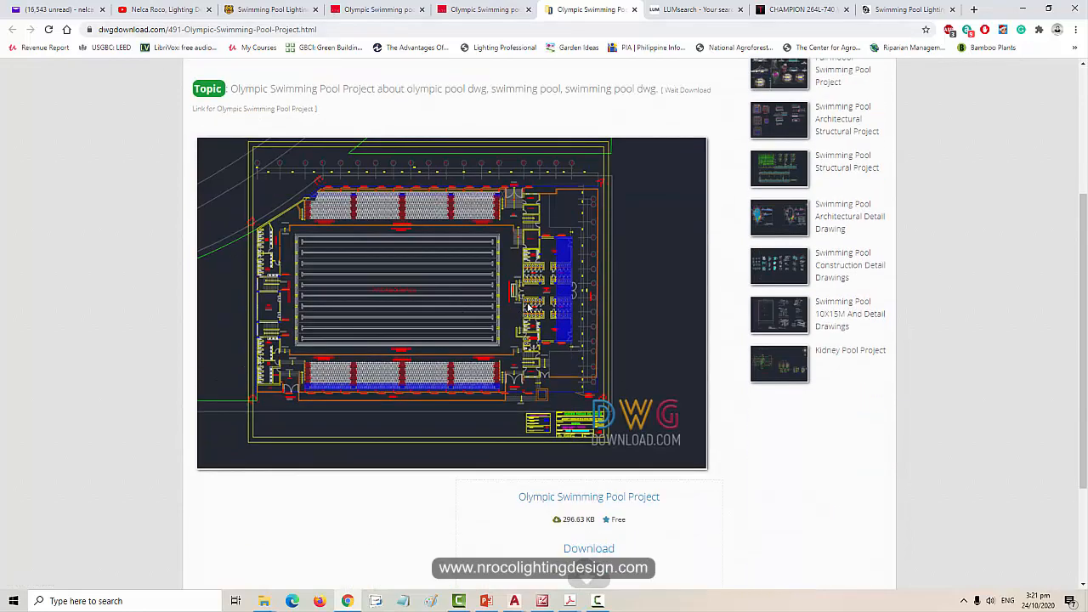
scroll(up, 3)
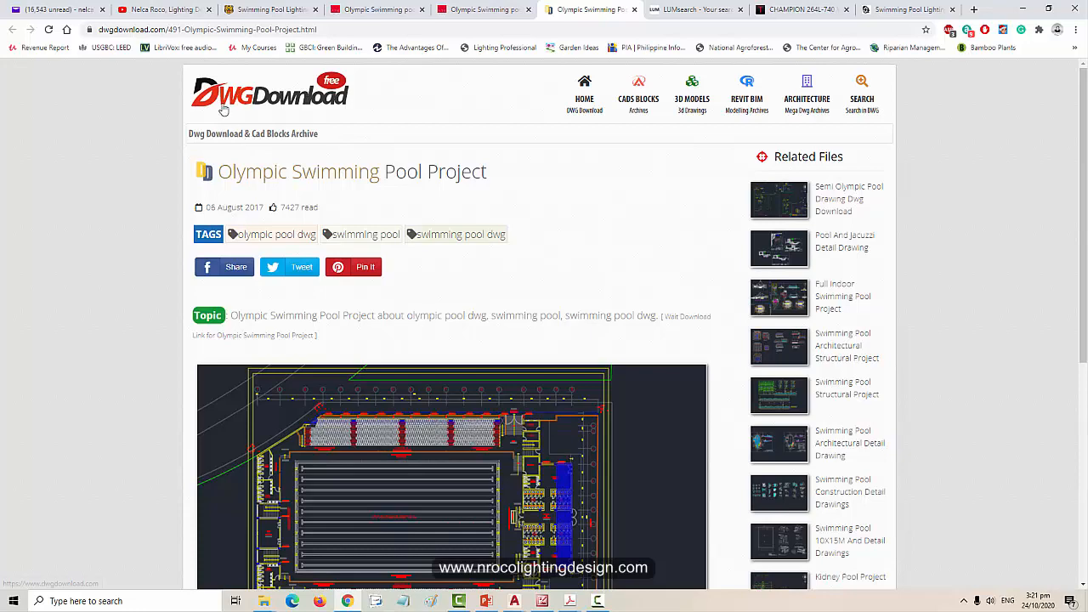
mouse_move(594, 307)
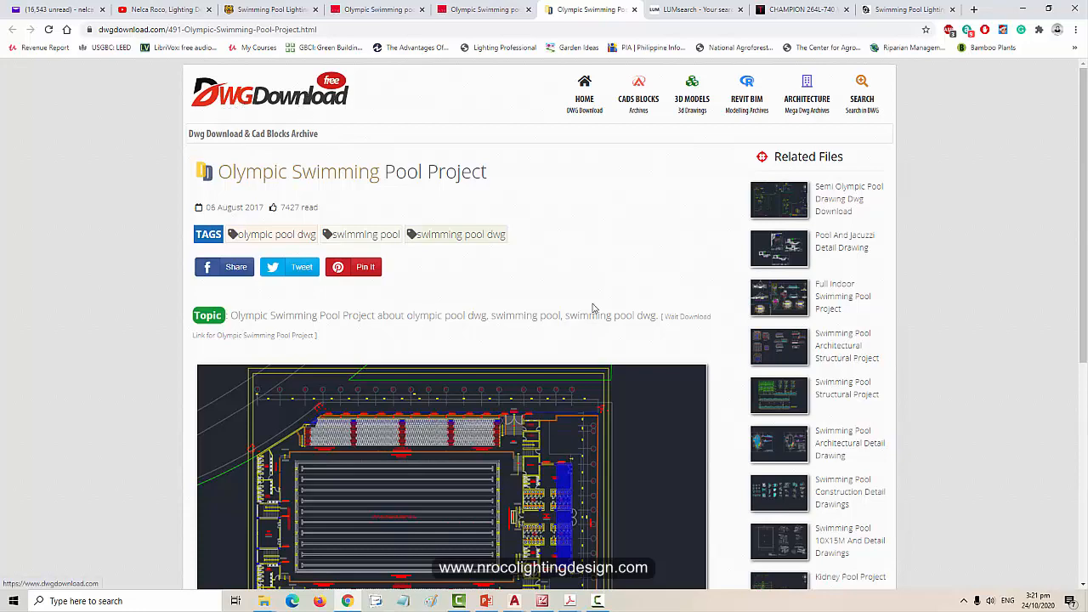
scroll(down, 3)
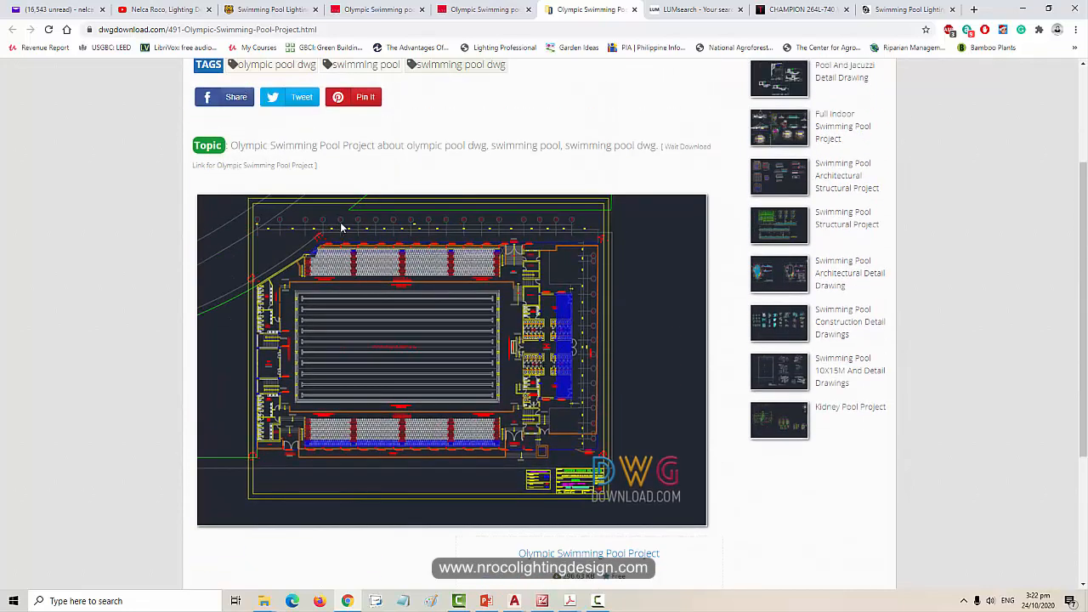
mouse_move(513, 424)
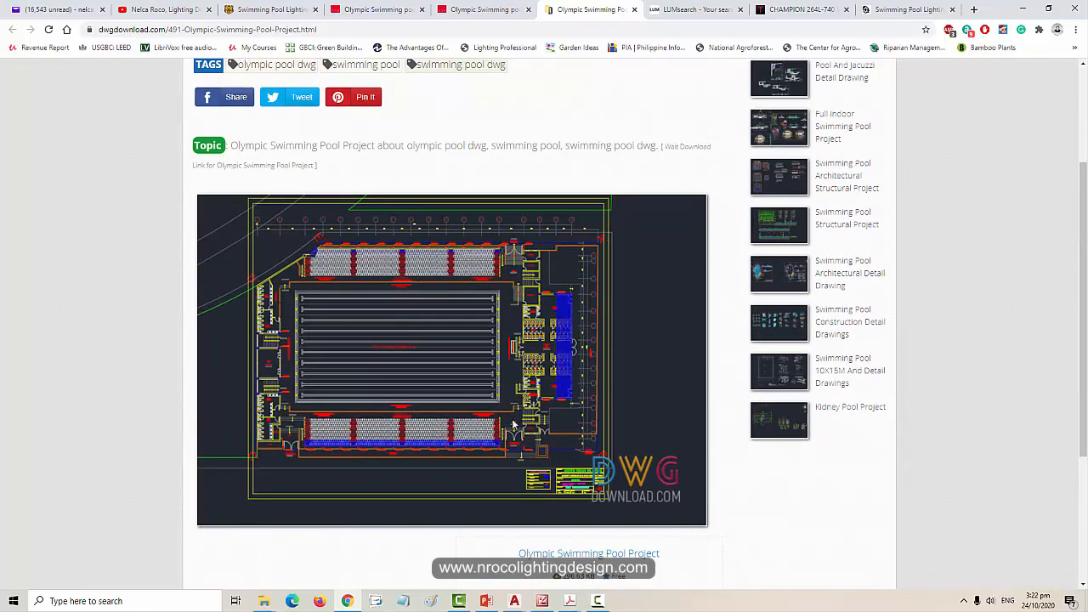
scroll(down, 3)
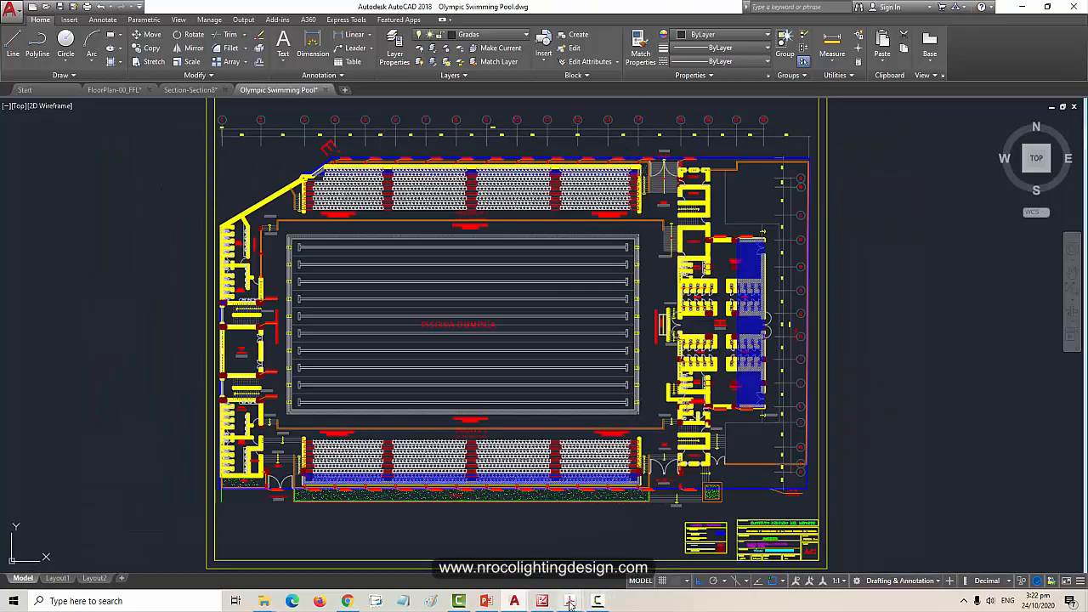
mouse_move(589, 599)
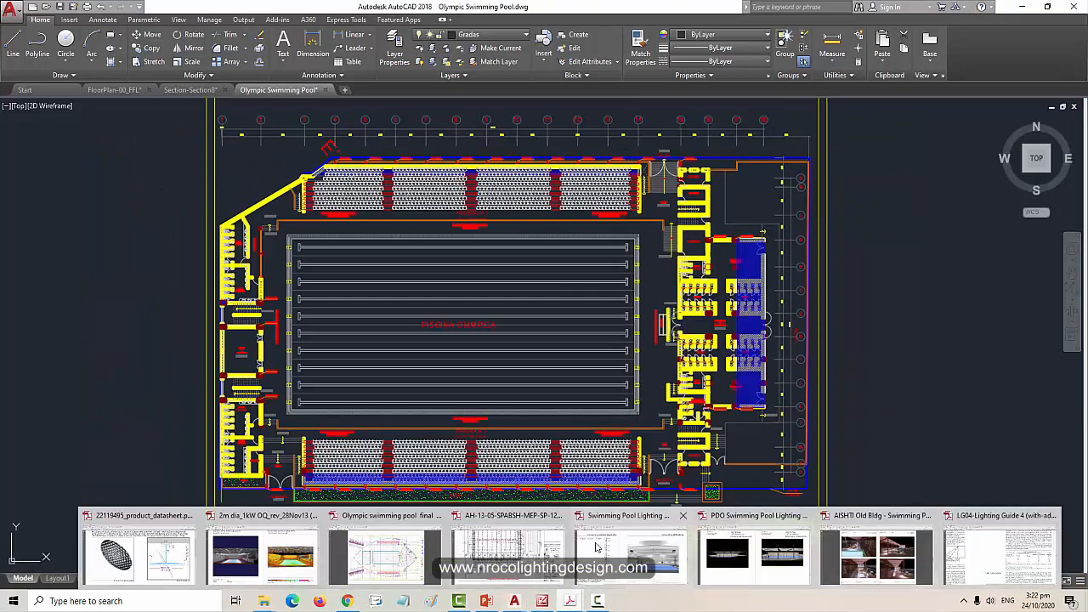
Leave the Olympic Swimming Pool.dwg plan and bring up the Thorn Champion floodlight product page in Chrome
click(508, 515)
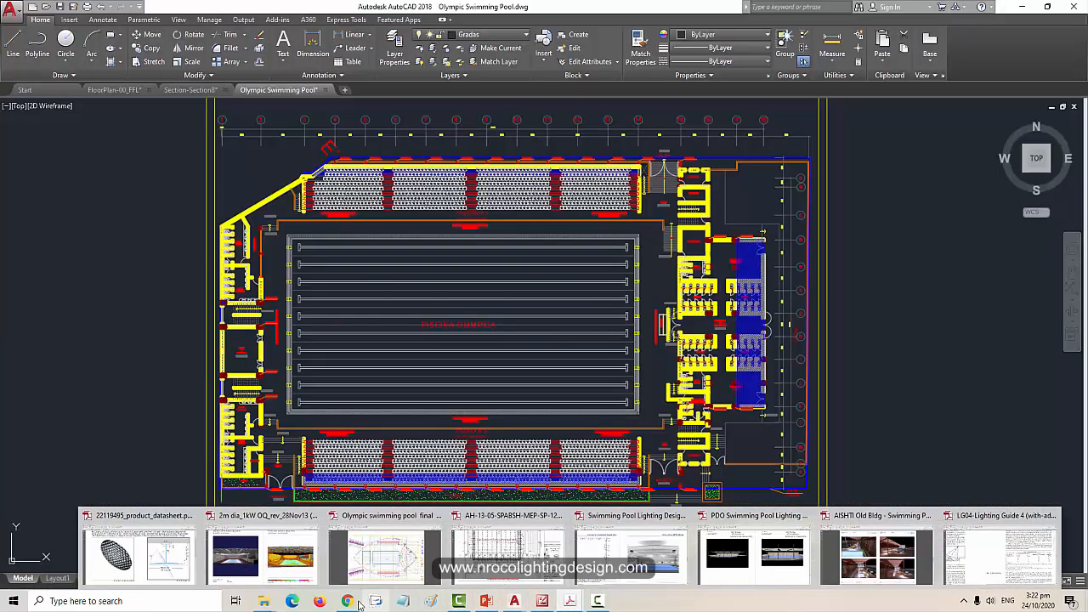
click(346, 600)
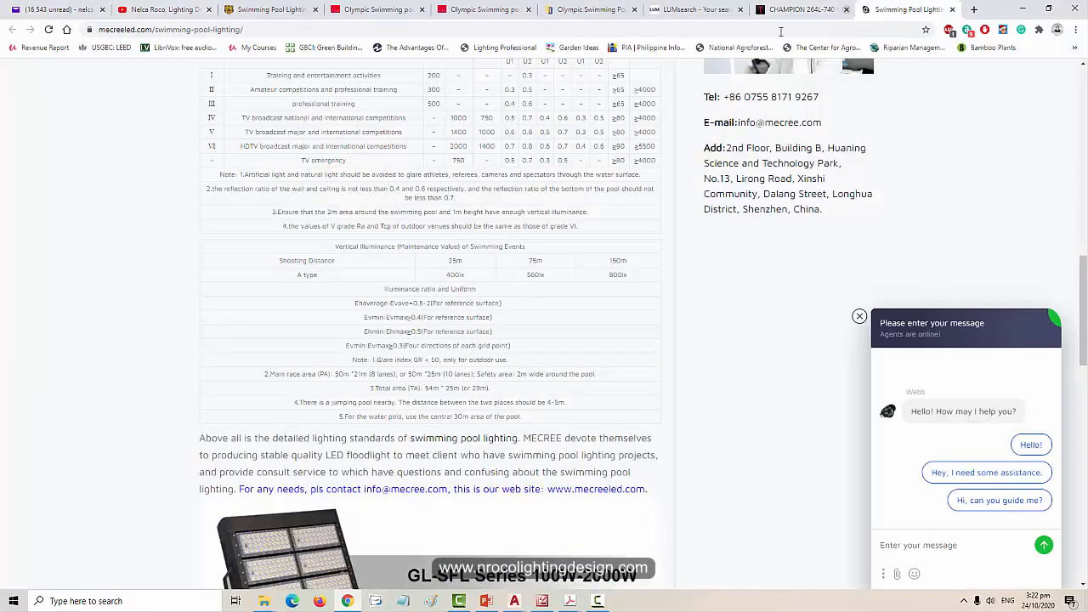
click(799, 10)
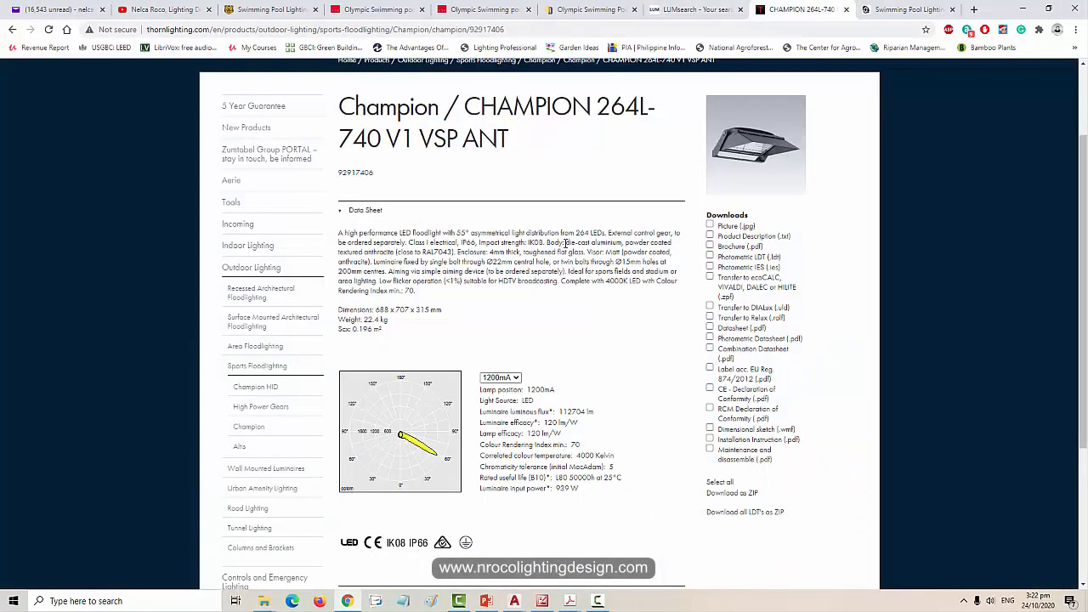